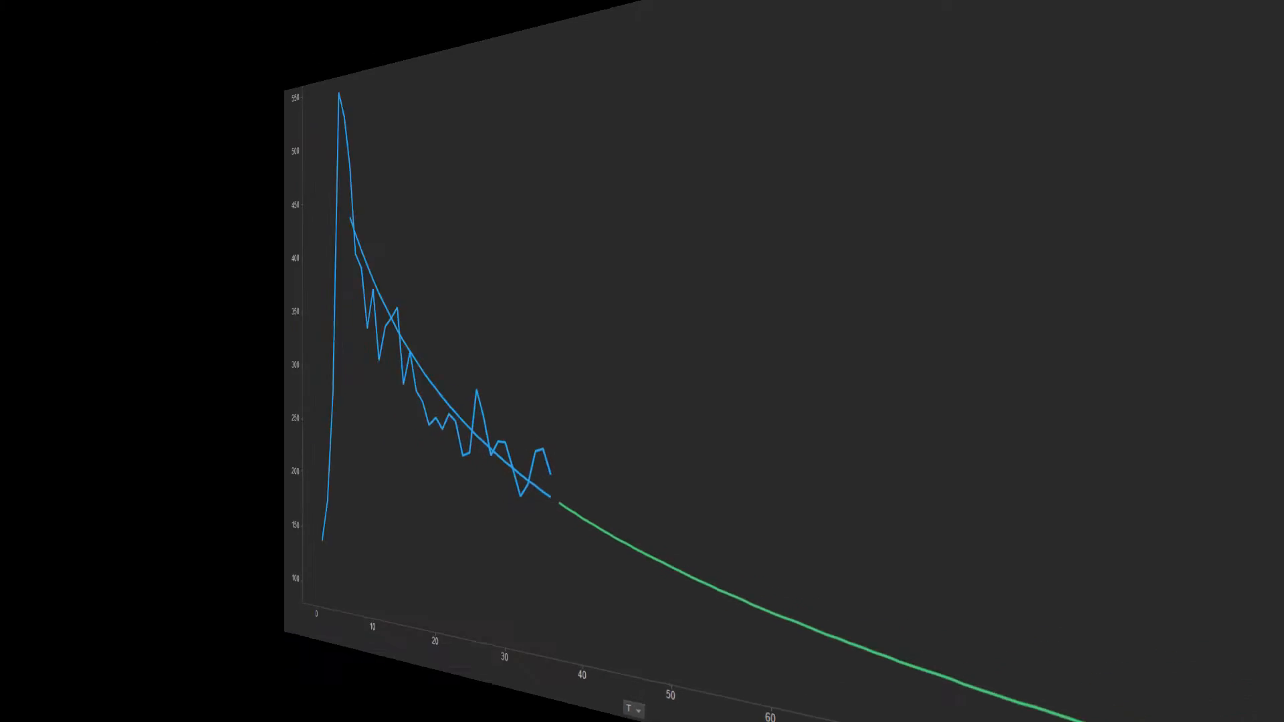
# Add a Holt-Winters forecast curve with 60 time points ahead via the chart's Lines & Curves settings.
pyautogui.click(102, 58)
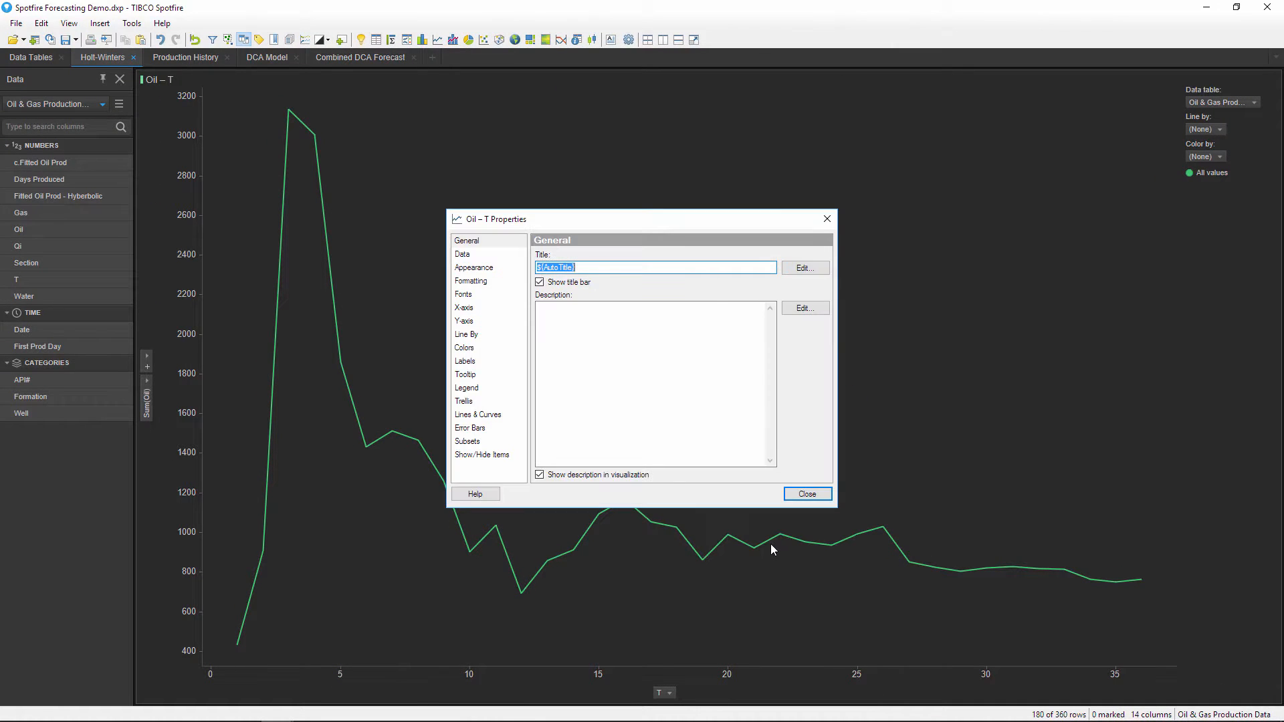
pyautogui.click(479, 415)
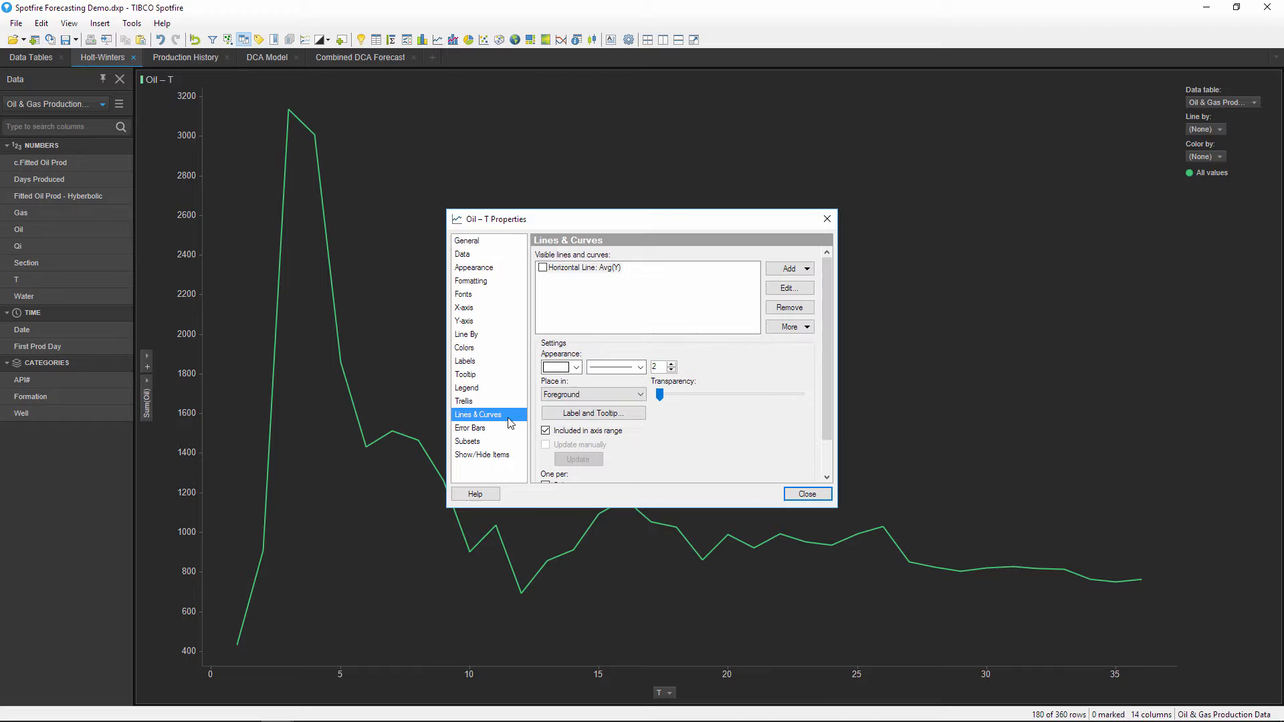
pyautogui.click(789, 268)
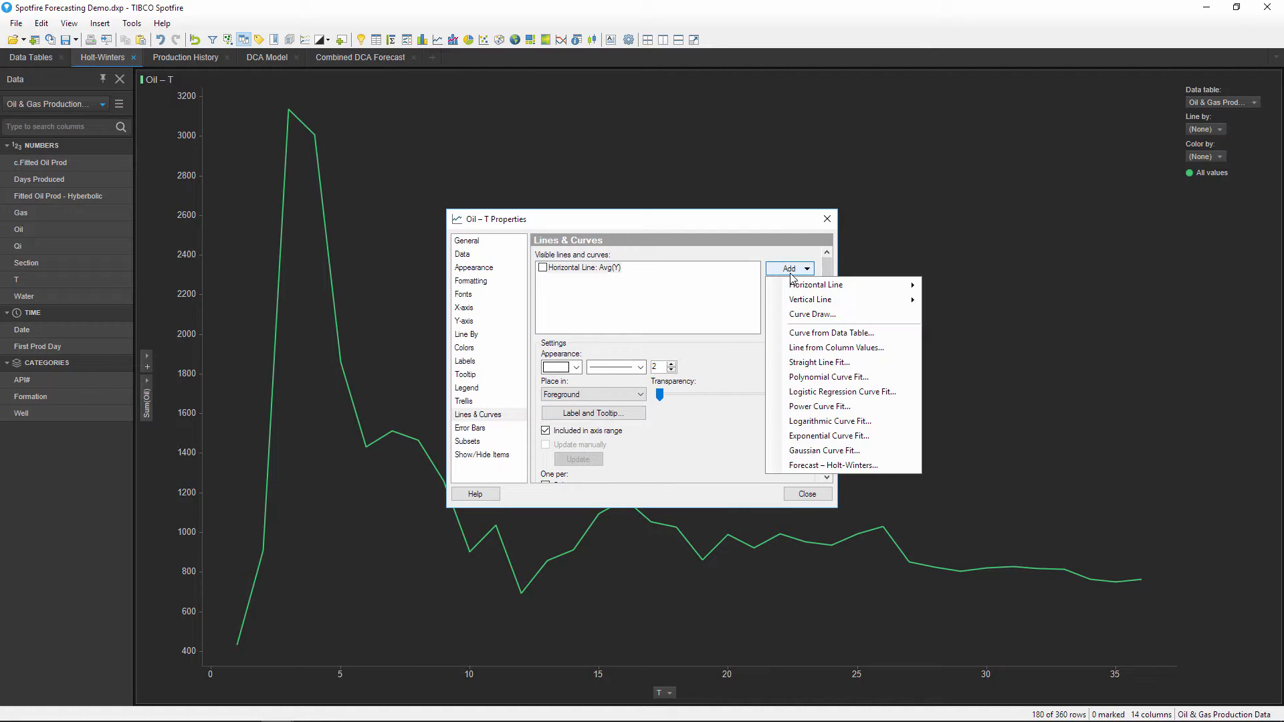
pyautogui.moveTo(818, 407)
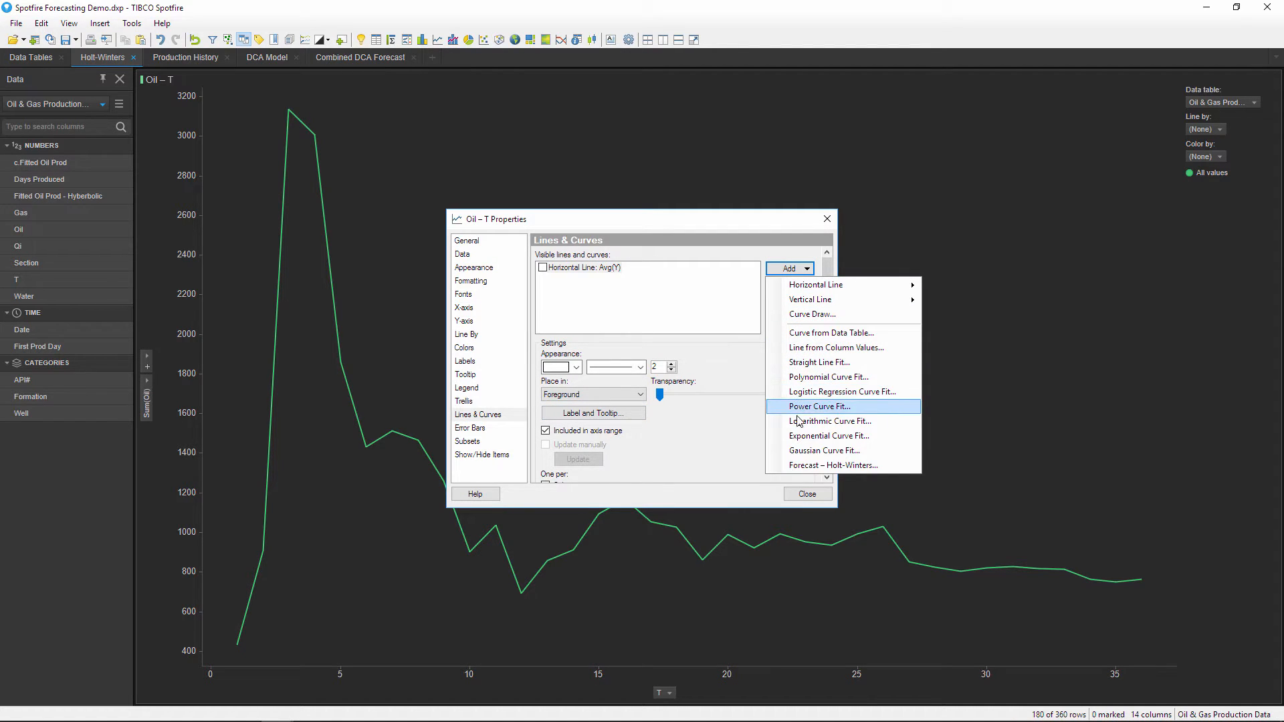
pyautogui.click(833, 465)
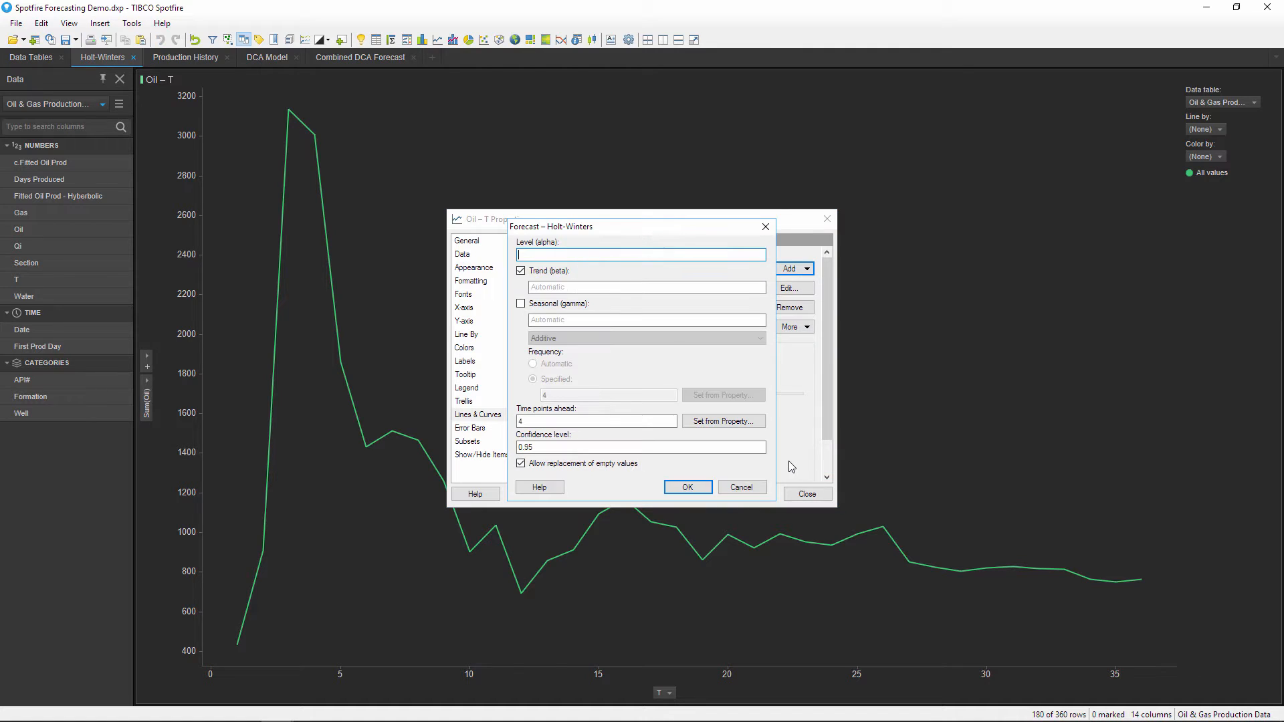
pyautogui.click(595, 421)
pyautogui.write('60')
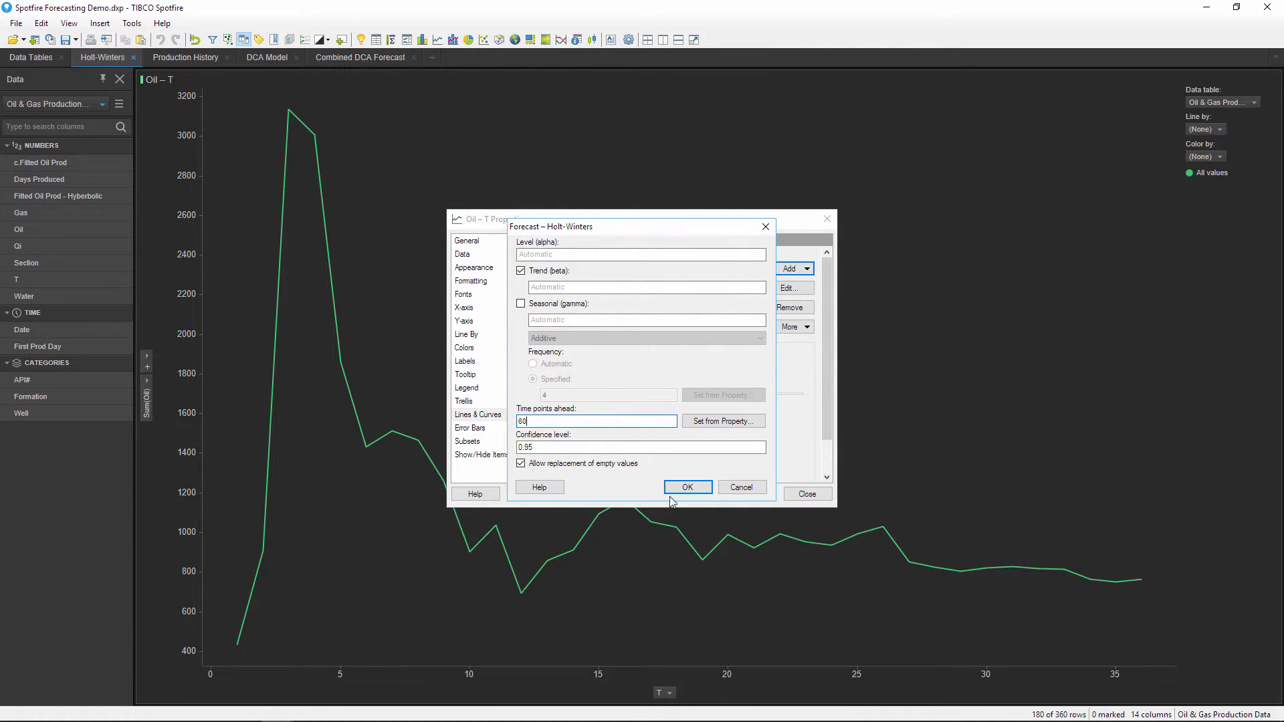
pyautogui.click(688, 487)
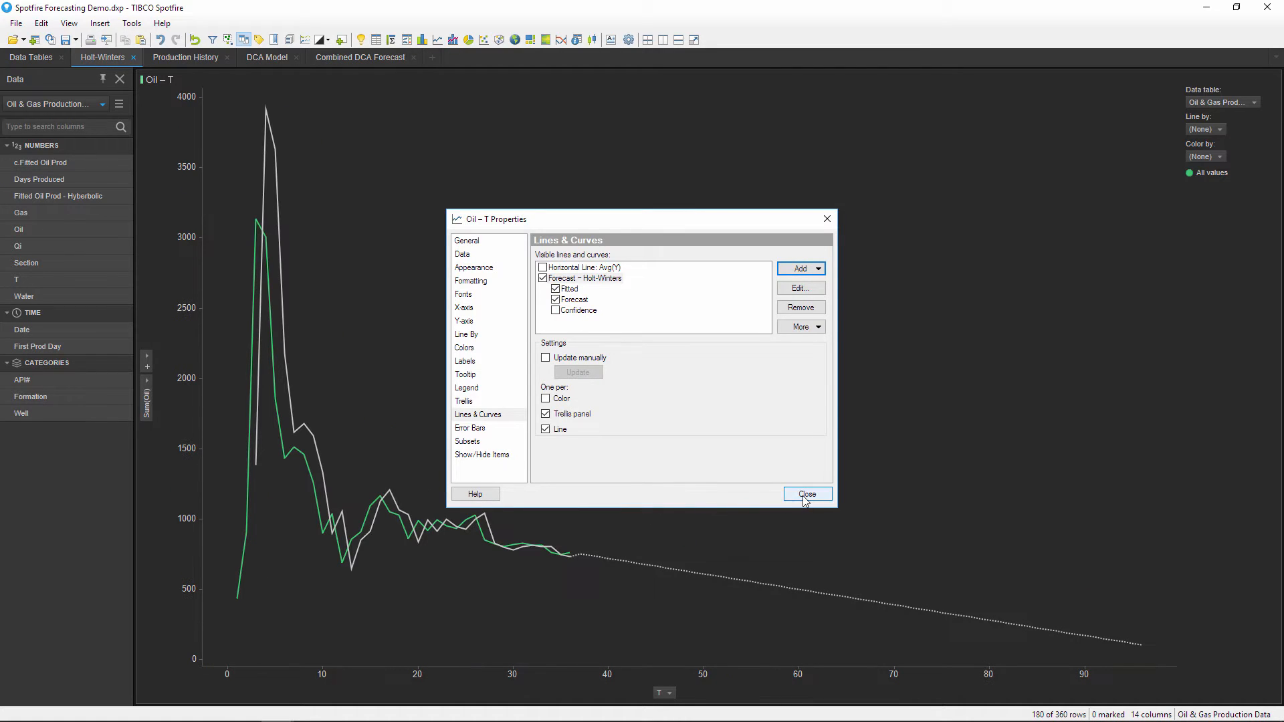
pyautogui.click(805, 493)
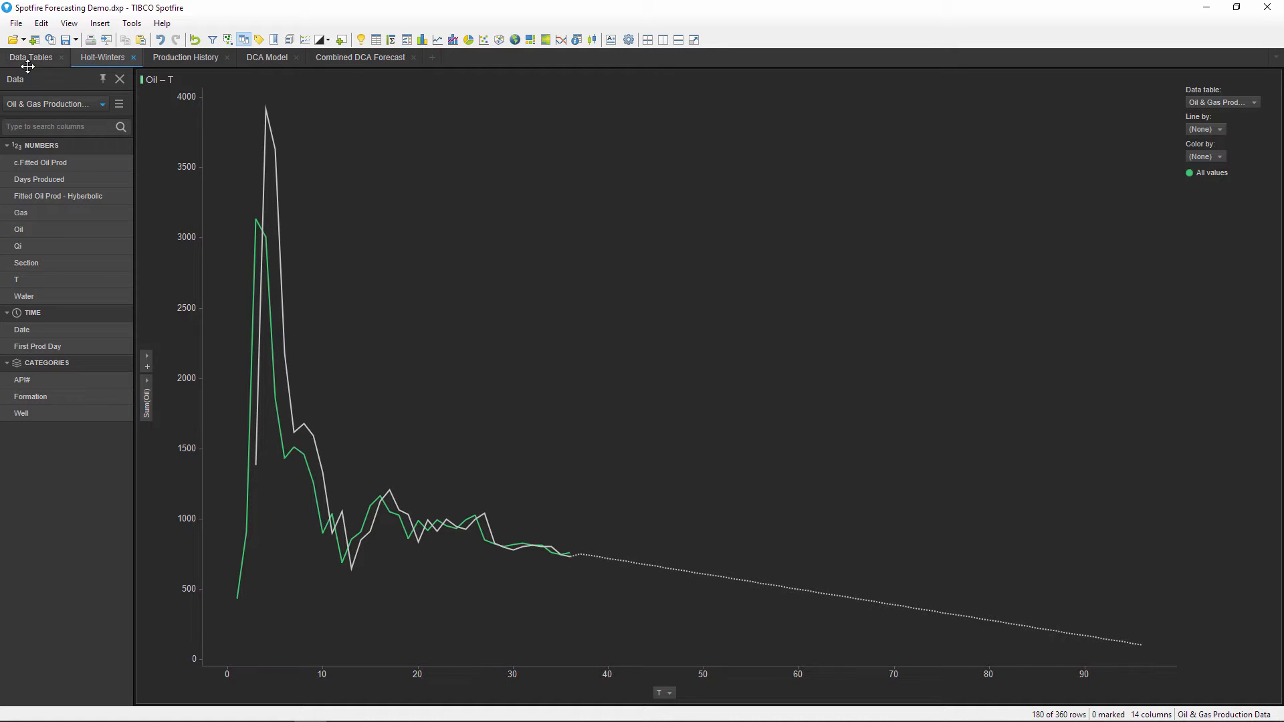
# Browse the Oil & Gas Production Data table rows, filtering by well.
pyautogui.click(30, 58)
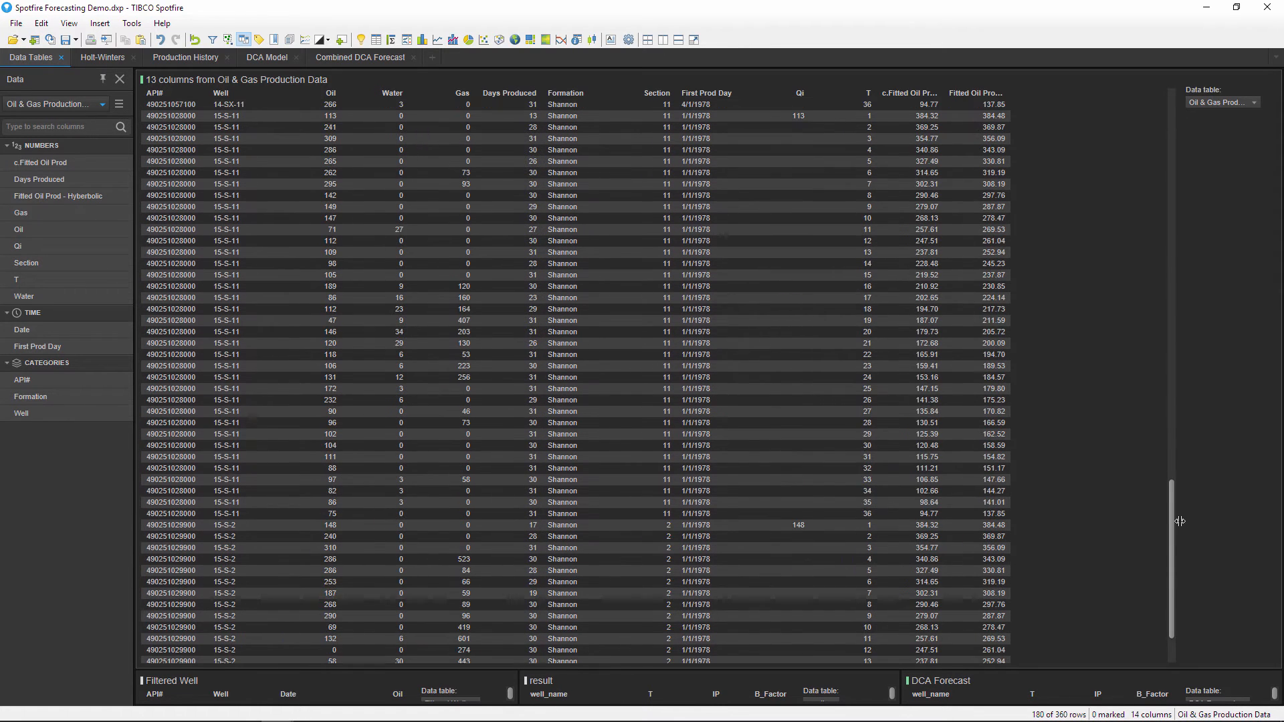
pyautogui.scroll(-3)
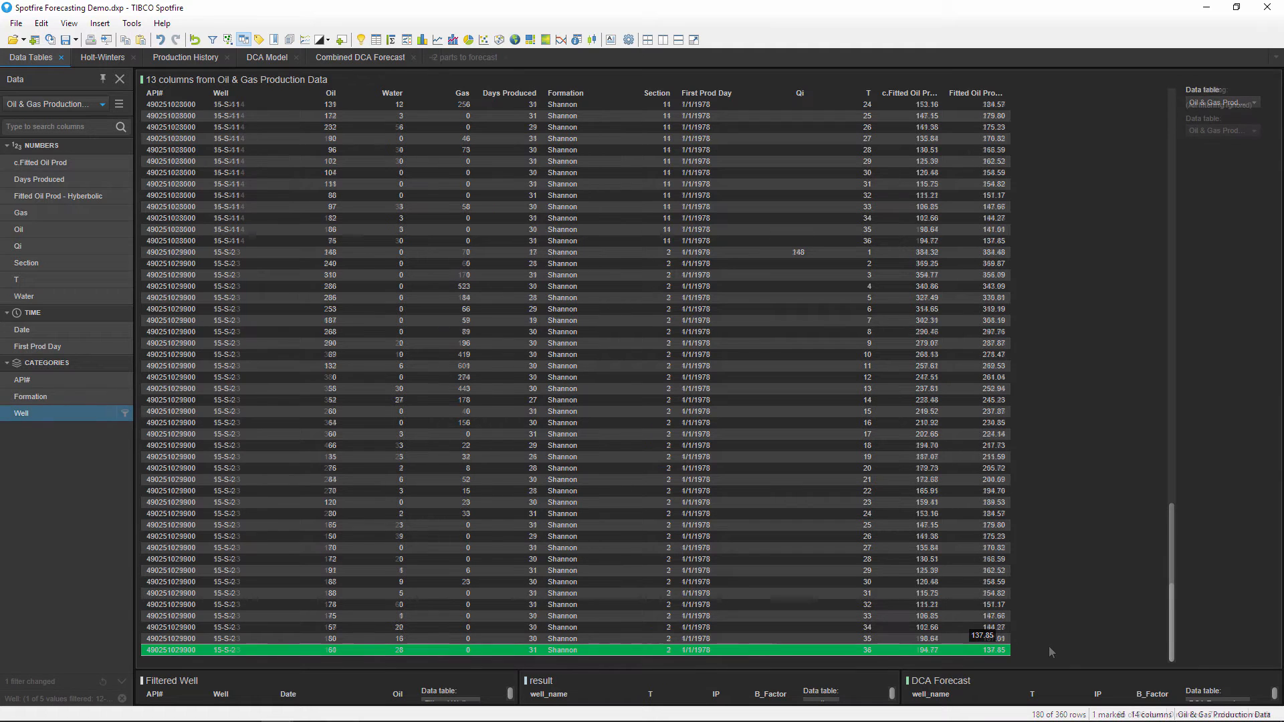
pyautogui.click(464, 58)
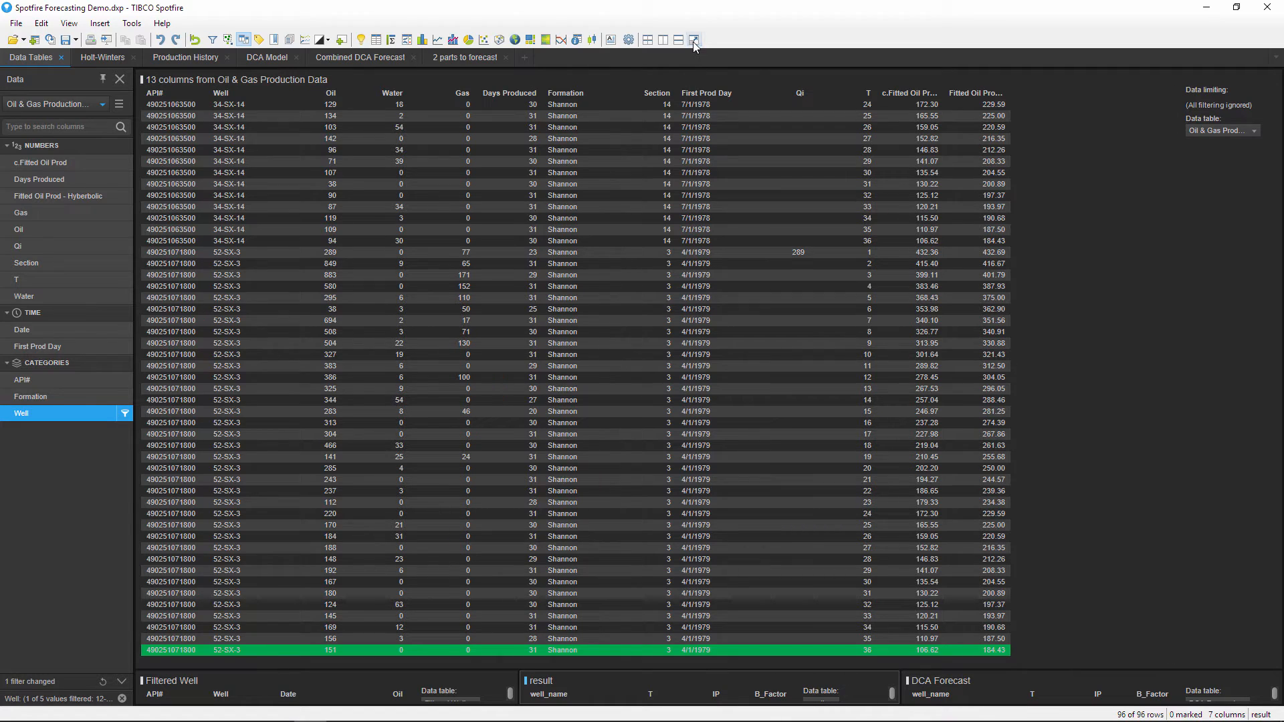
pyautogui.click(691, 38)
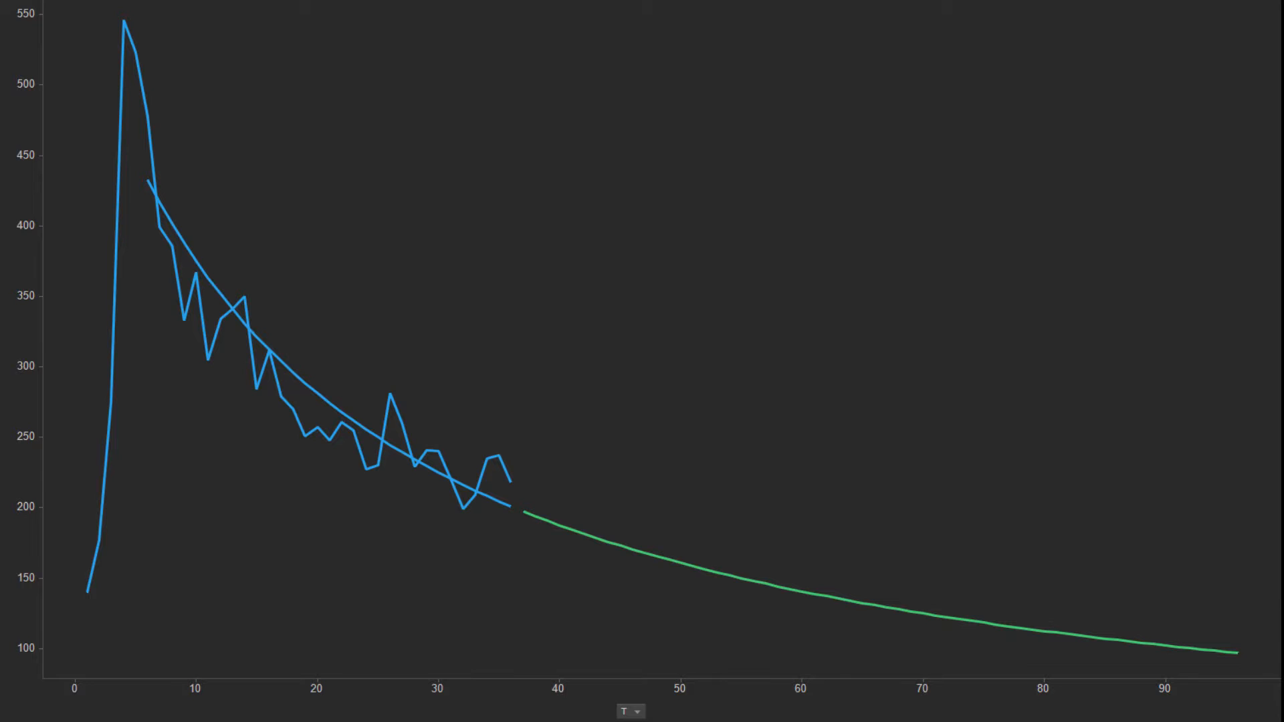
# Show the Production History page with oil per period coloured by well.
pyautogui.click(186, 57)
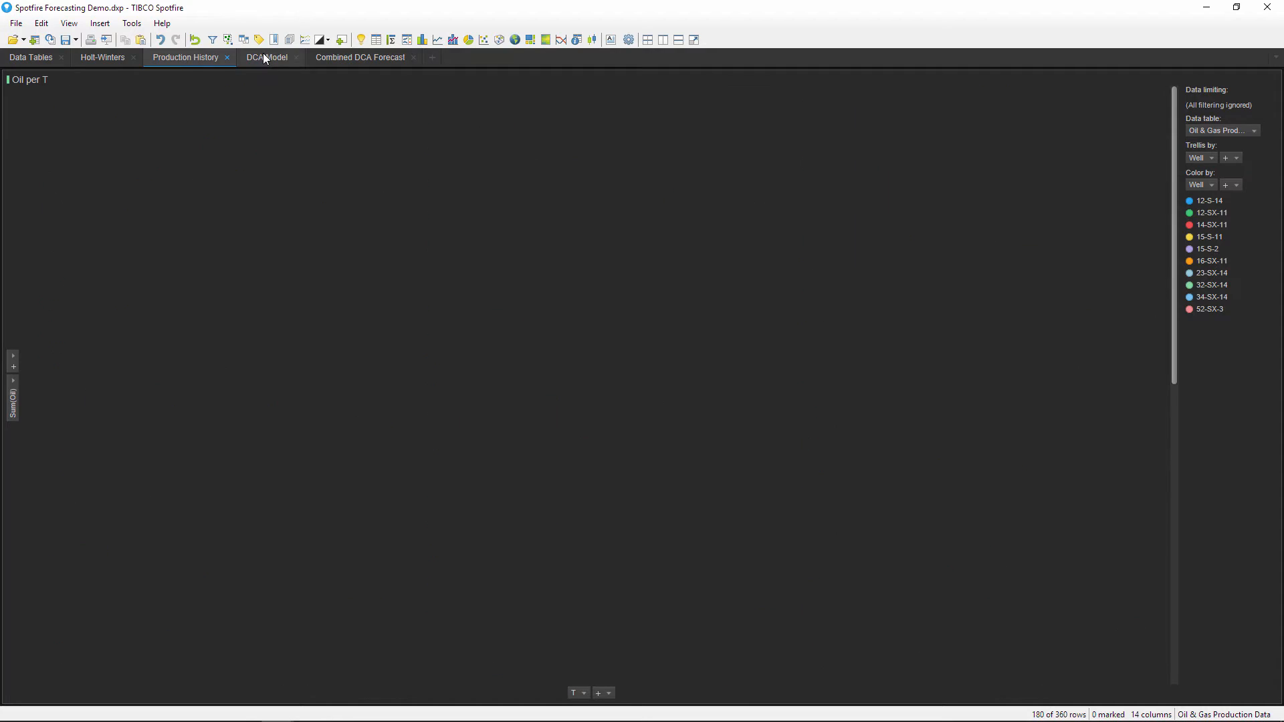
# Show the DCA Model page with well inputs, forecast factors and the hyperbolic decline chart.
pyautogui.click(266, 58)
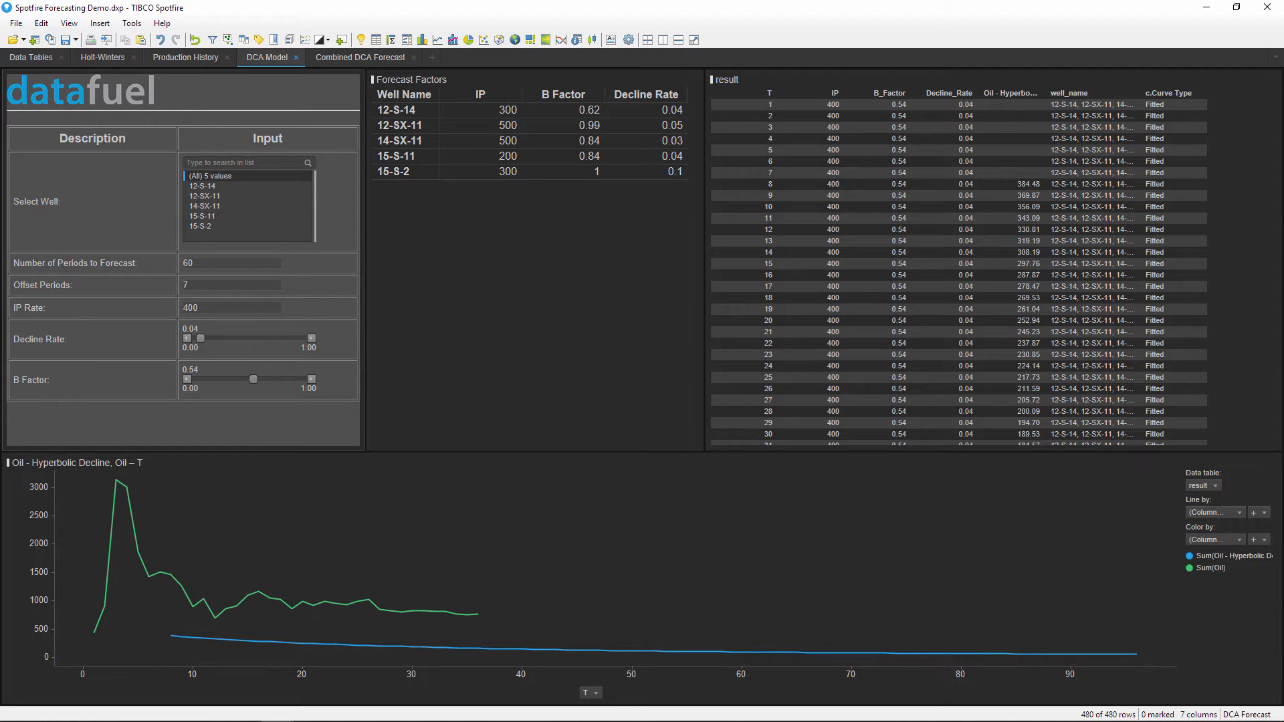
pyautogui.click(181, 262)
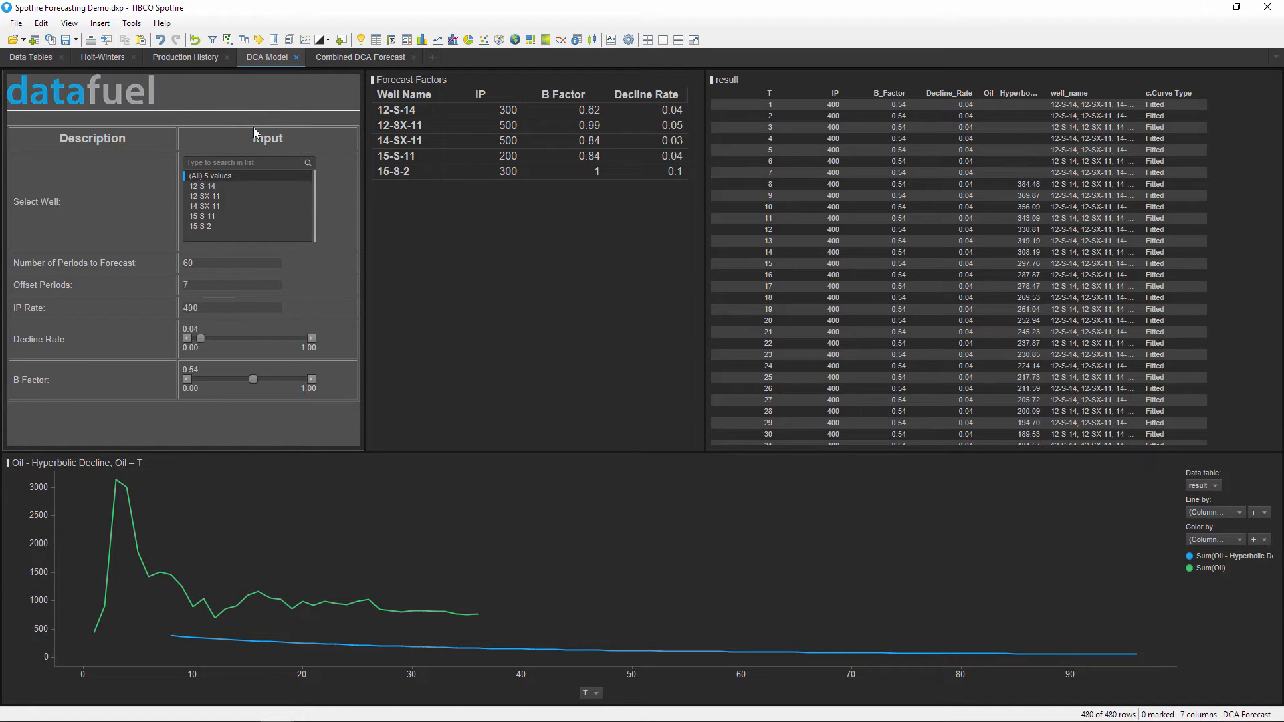
# Model only well 12-S-14 with 2 offset periods and an IP rate of 300.
pyautogui.click(202, 186)
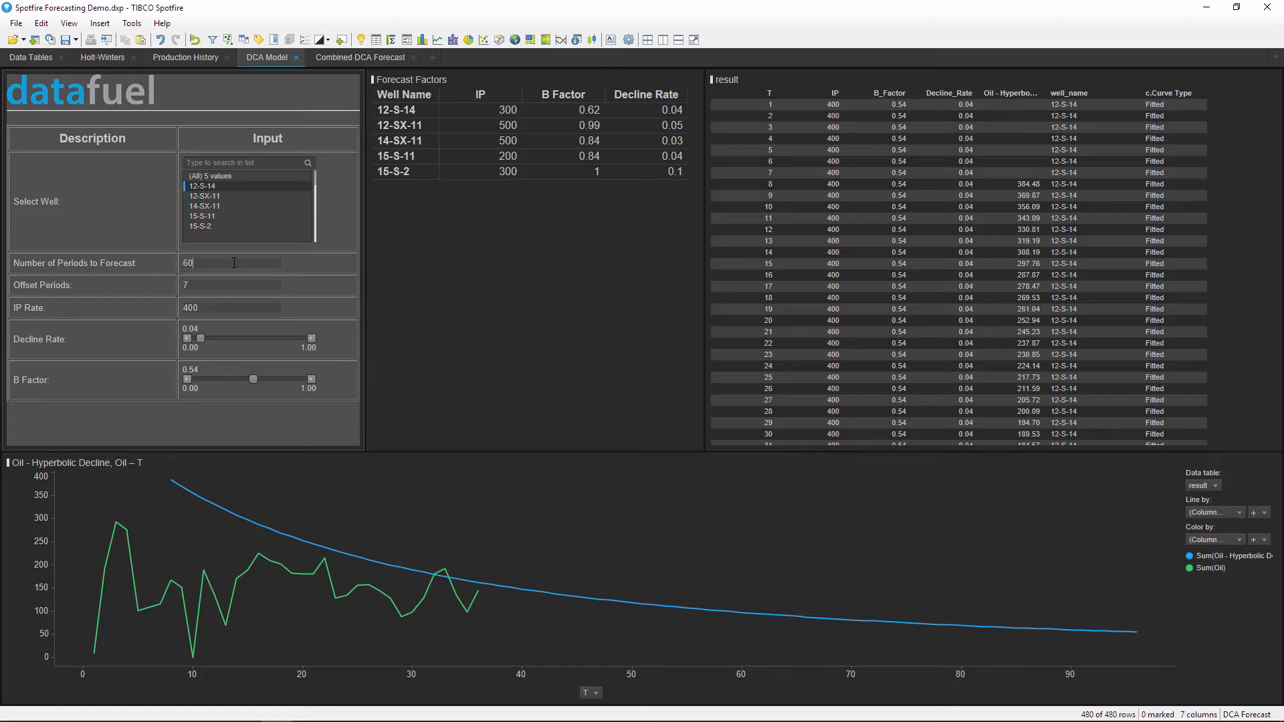
pyautogui.click(232, 284)
pyautogui.write('0')
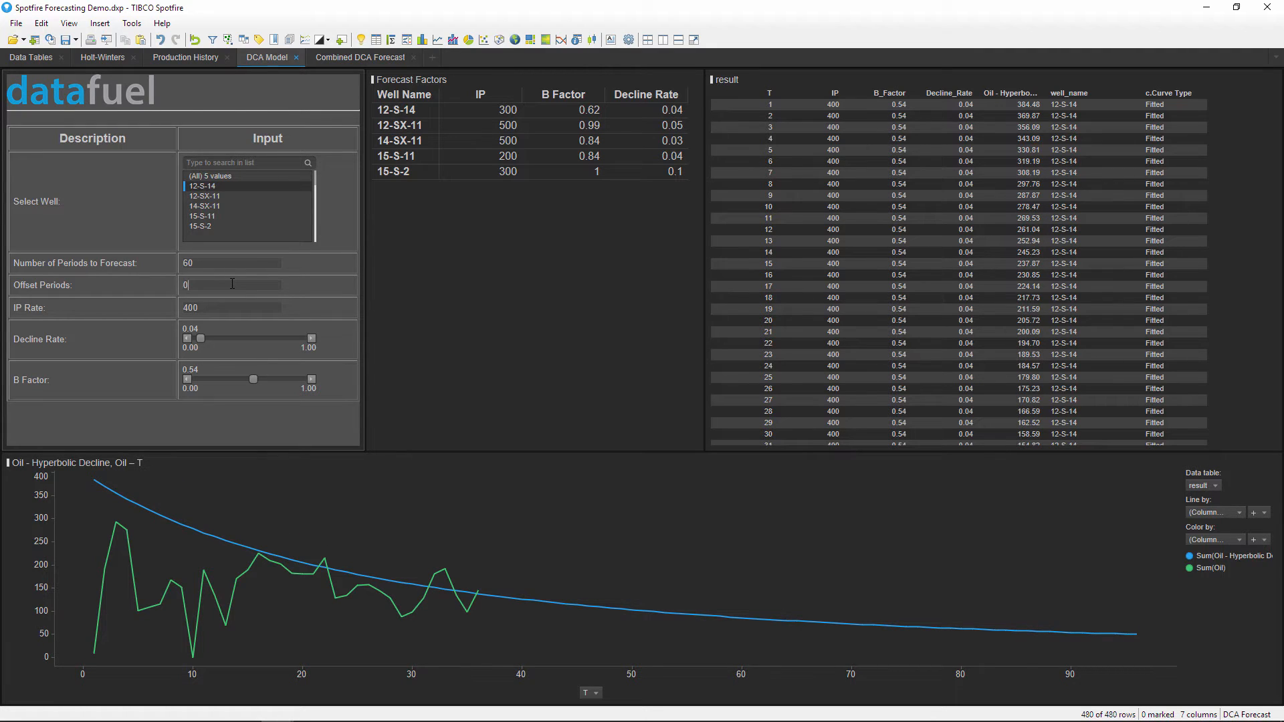
pyautogui.write('2')
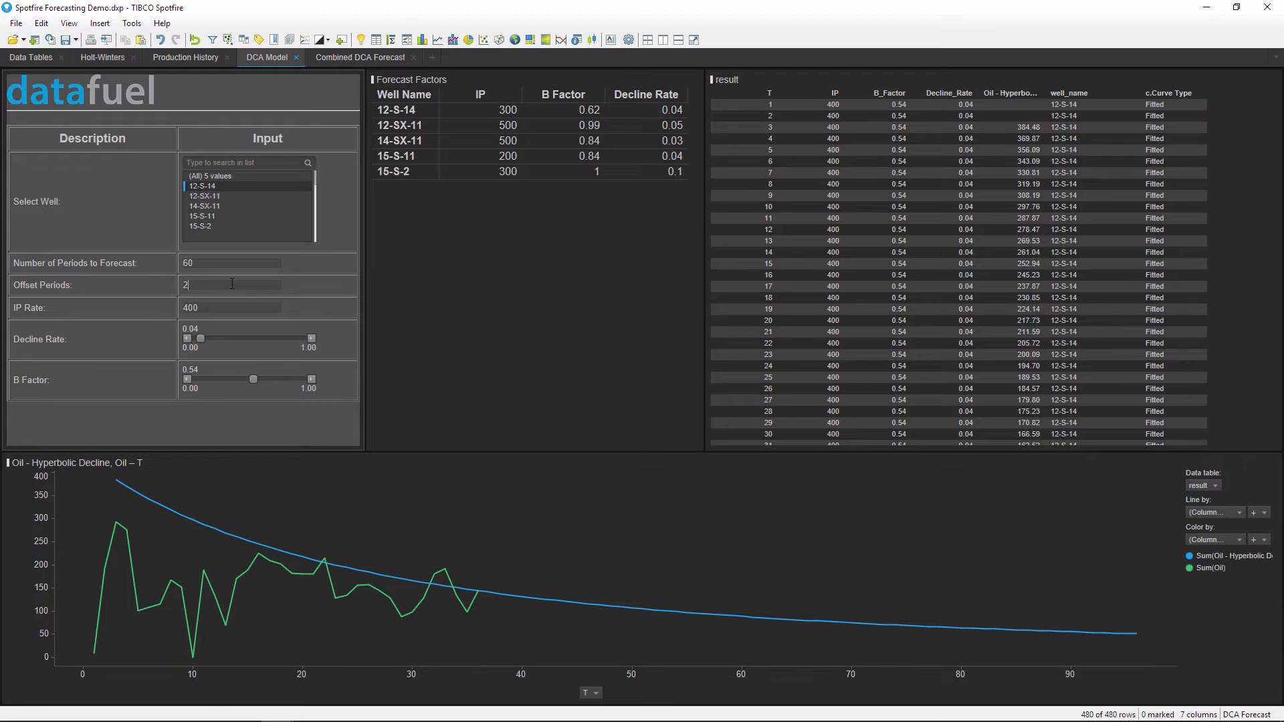
pyautogui.moveTo(239, 309)
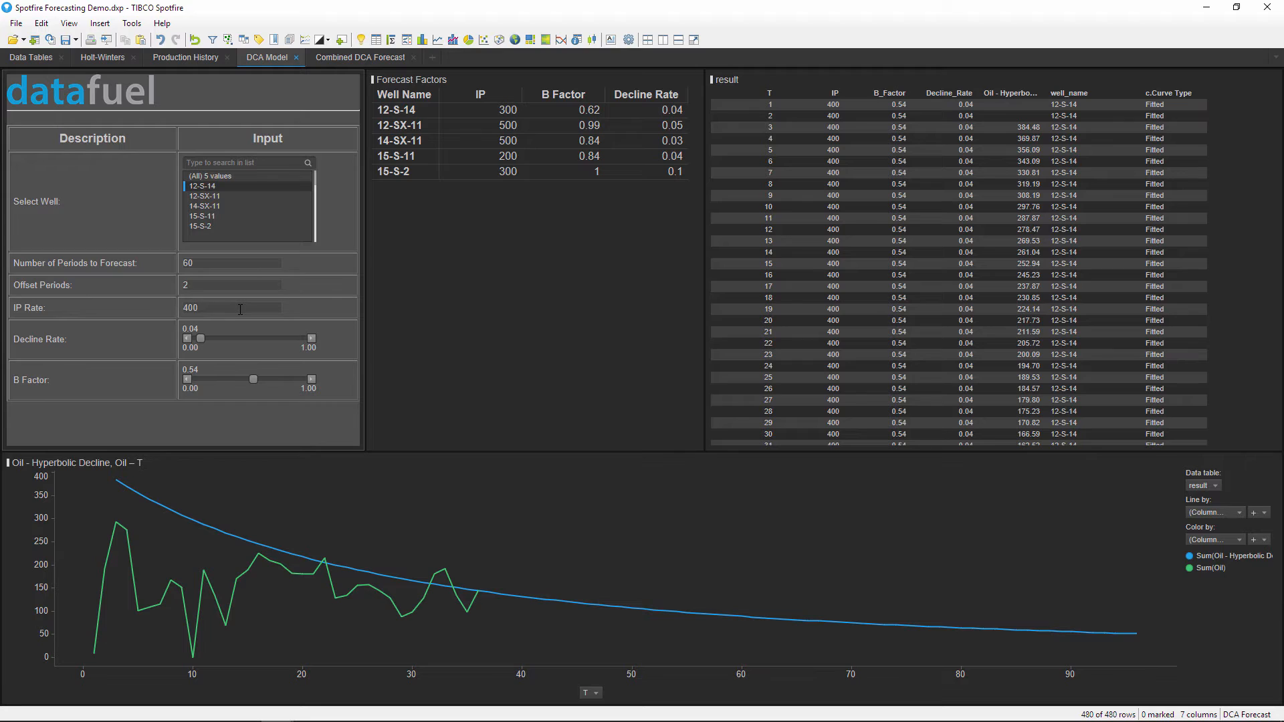
pyautogui.tripleClick(231, 308)
pyautogui.write('300')
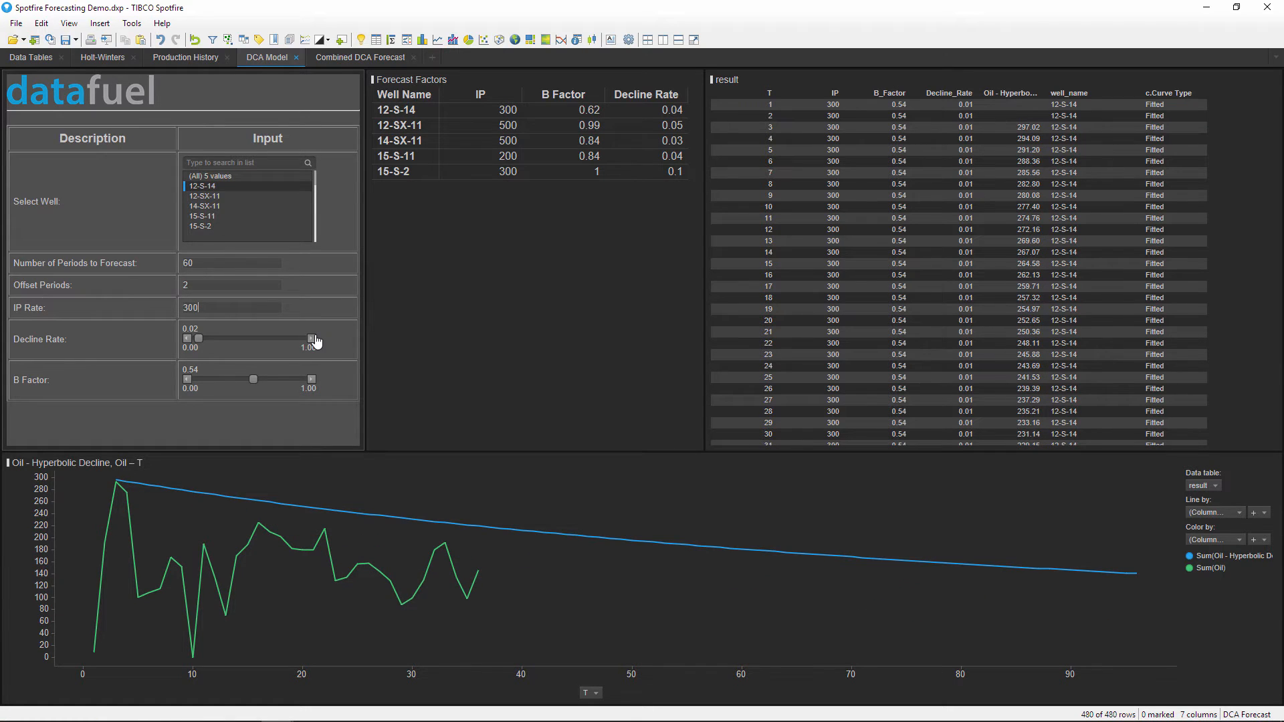
# Set well 12-S-14's decline rate to 0.03 and B factor to 0.23.
pyautogui.click(315, 339)
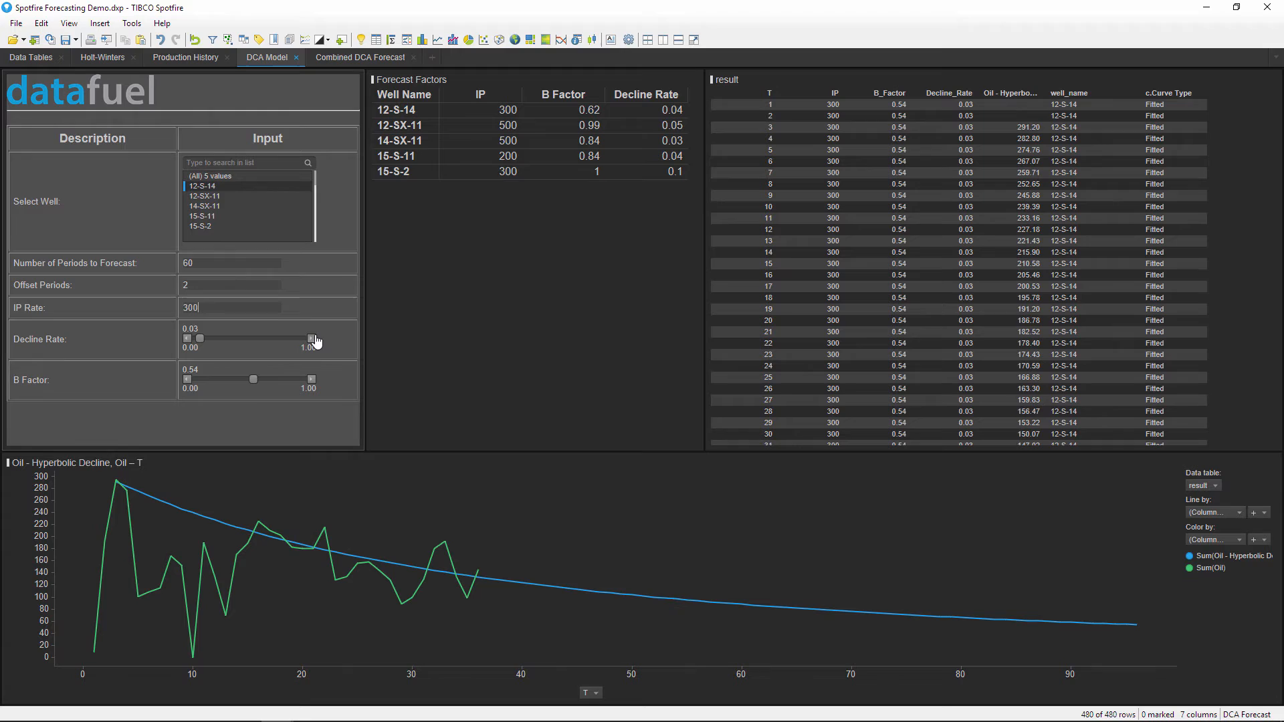
pyautogui.moveTo(185, 385)
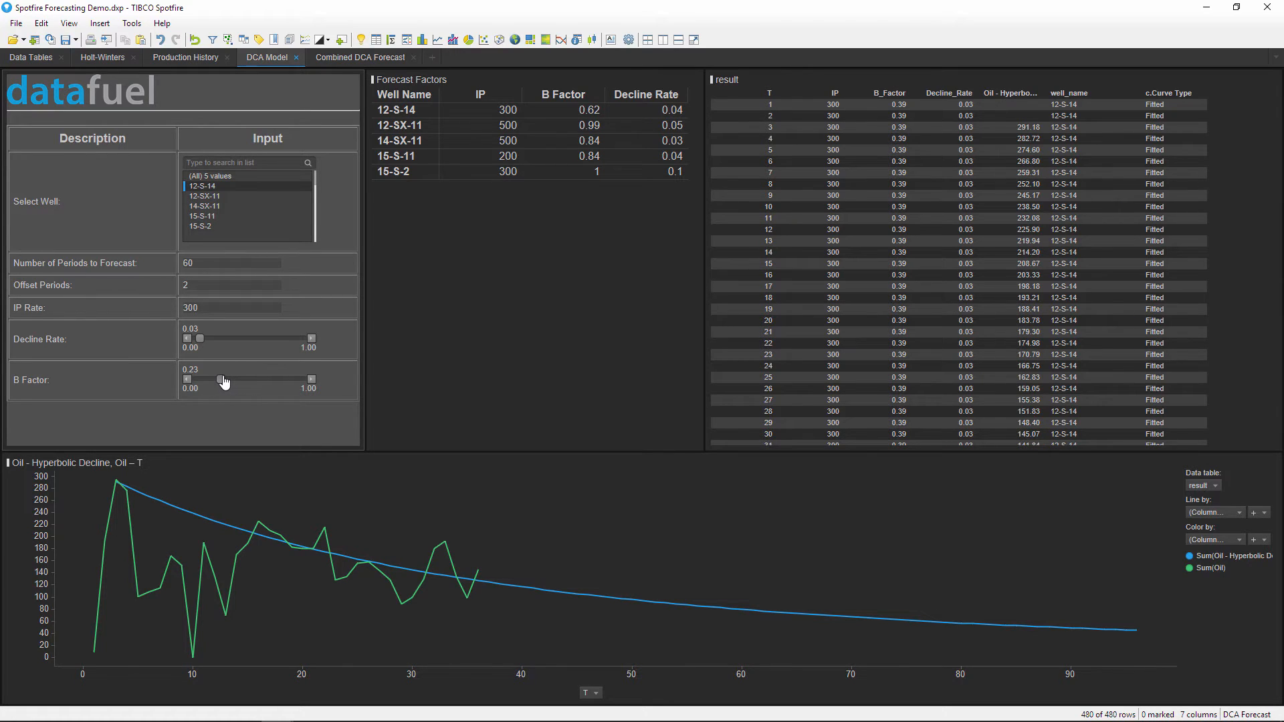
pyautogui.click(225, 379)
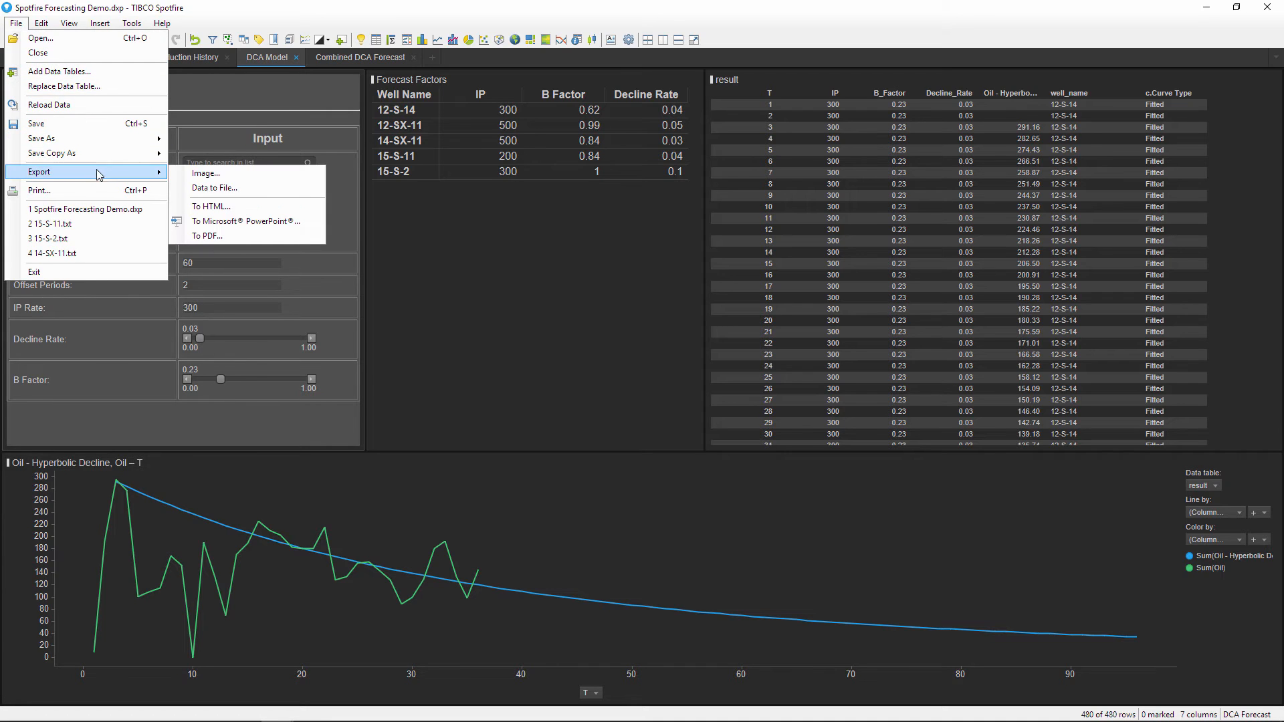
# Export the result table data to 12-S-14.txt, replacing the existing file.
pyautogui.click(214, 187)
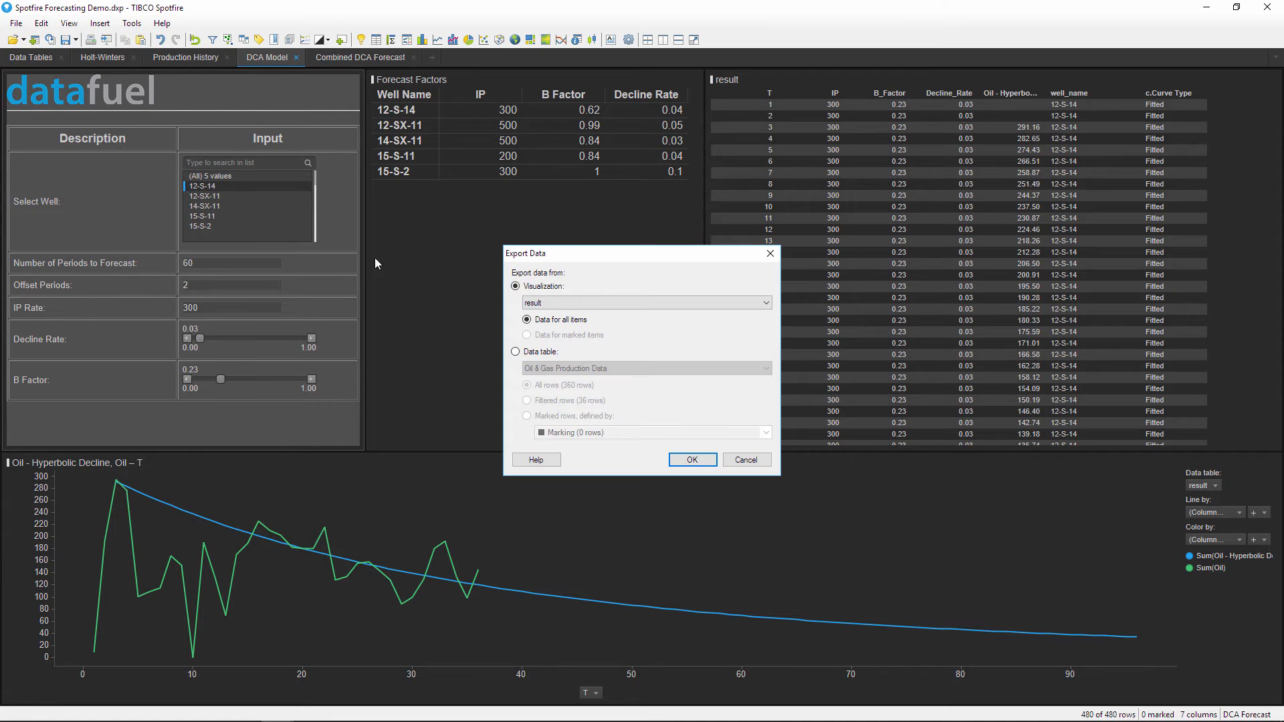
pyautogui.moveTo(692, 458)
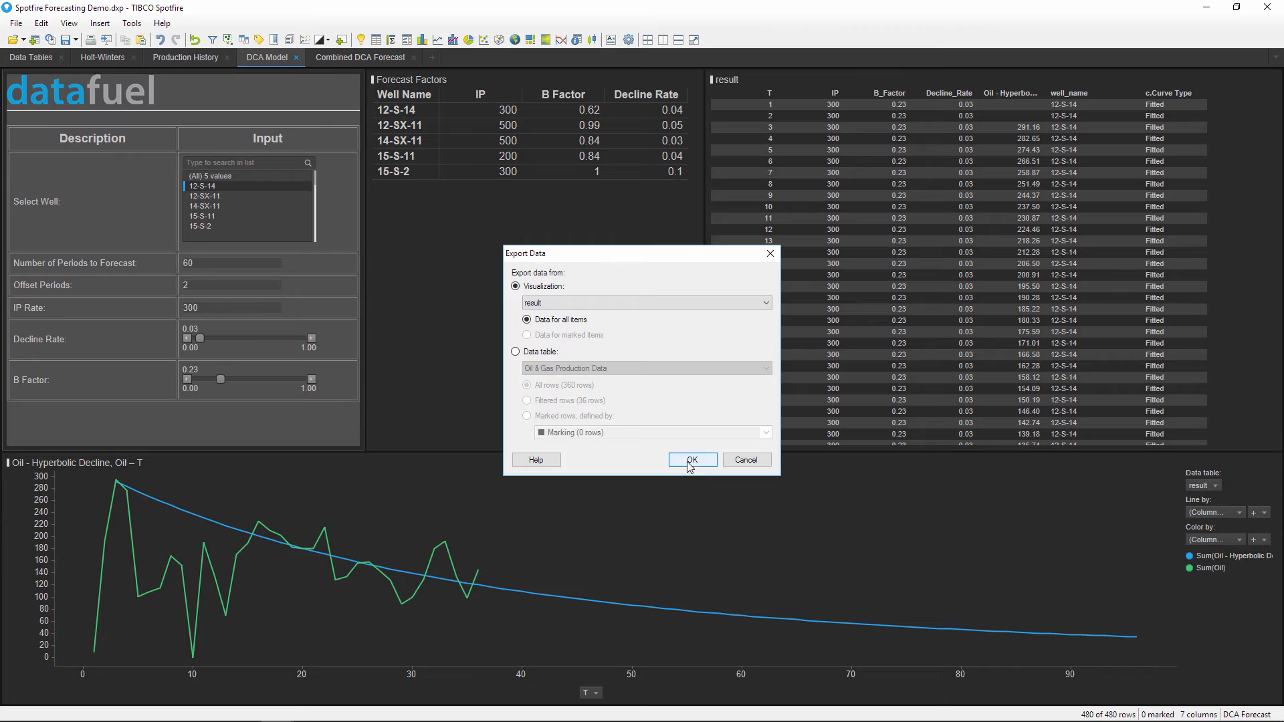
pyautogui.click(692, 459)
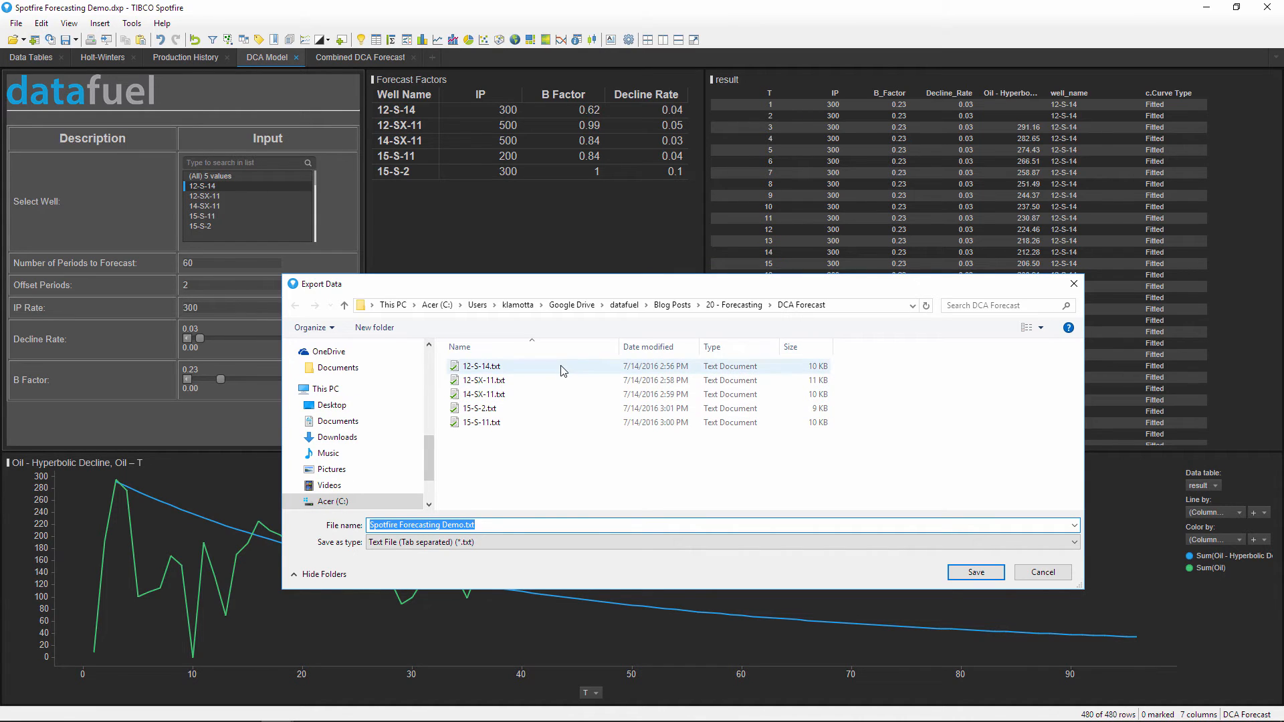
pyautogui.click(481, 367)
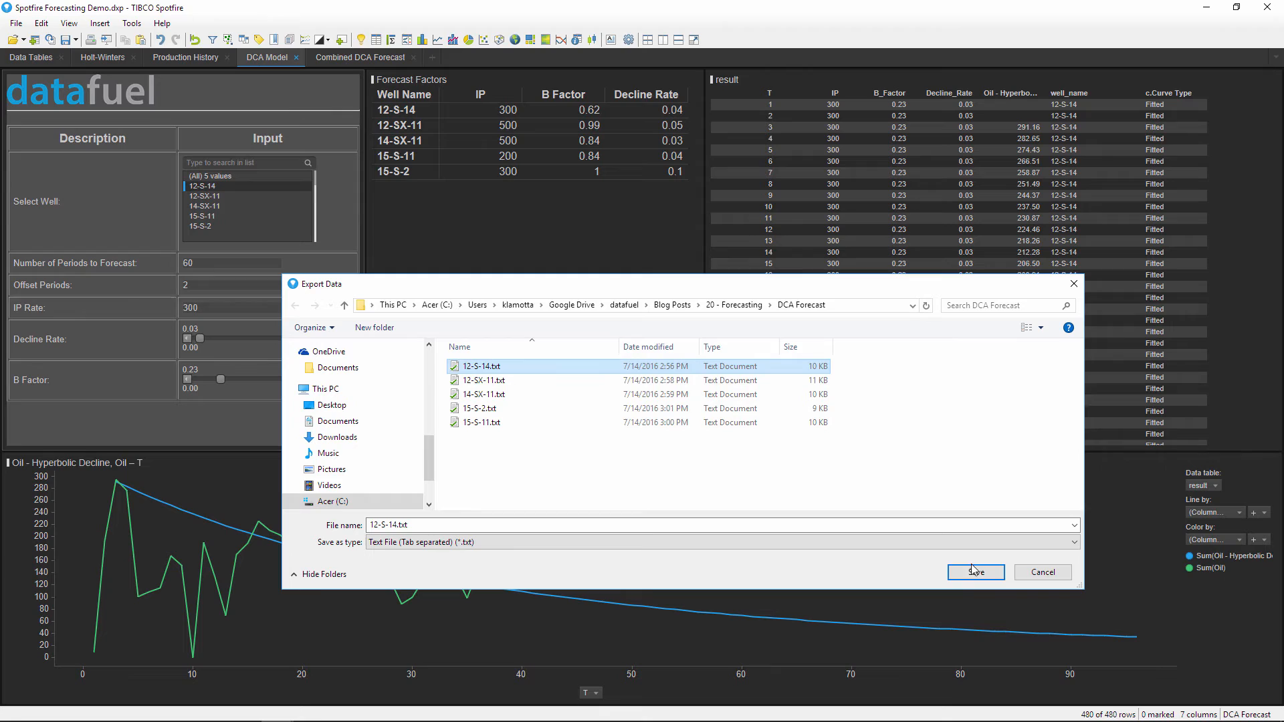
pyautogui.click(975, 571)
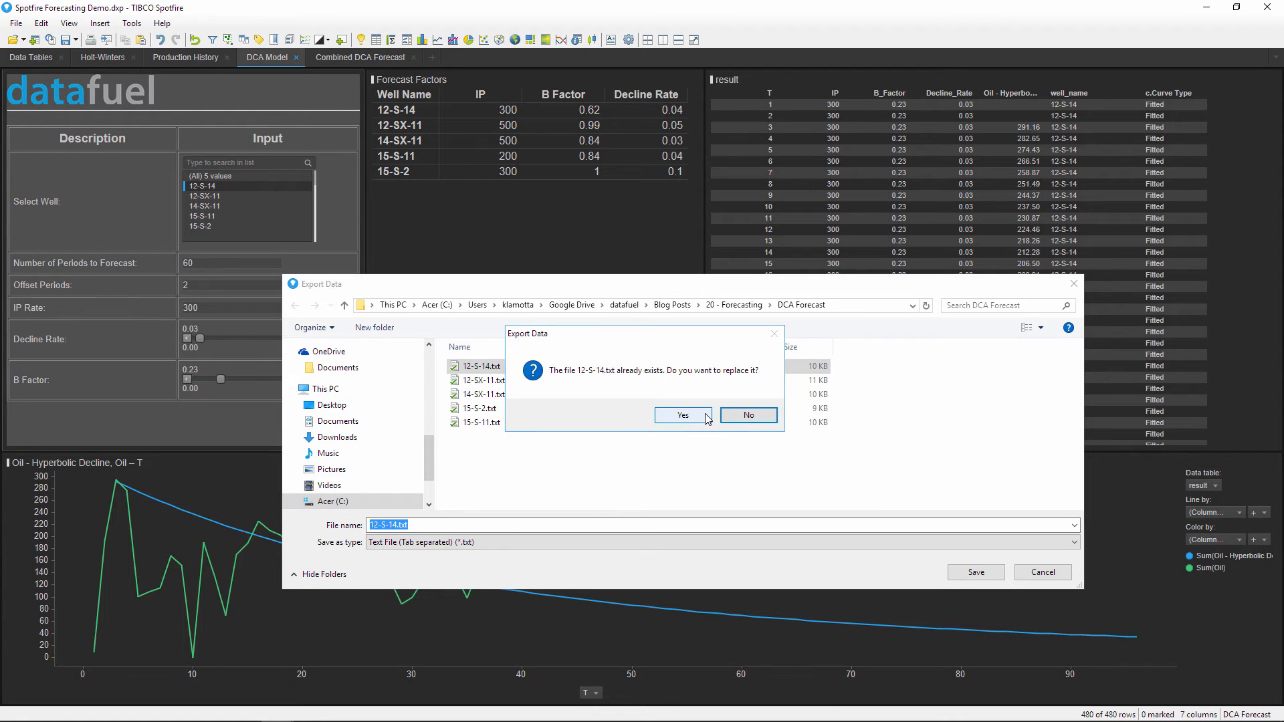
pyautogui.click(682, 415)
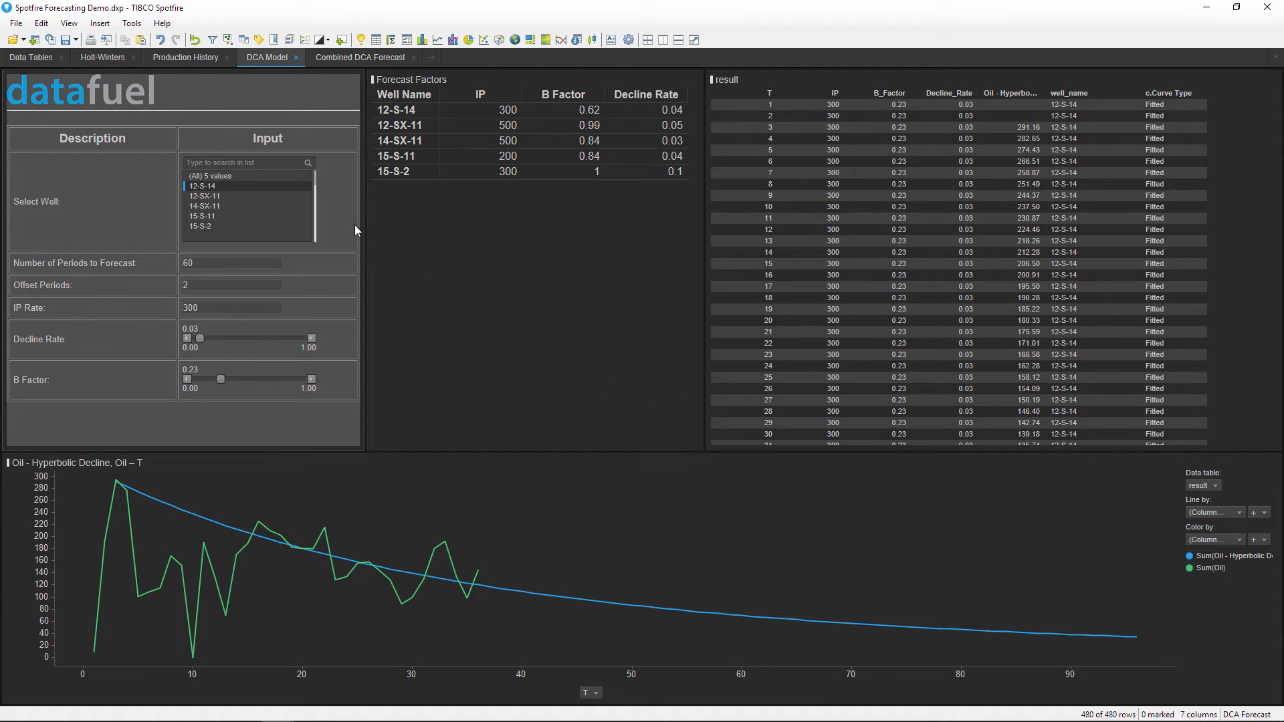
# Switch the DCA model to well 12-SX-11.
pyautogui.click(205, 195)
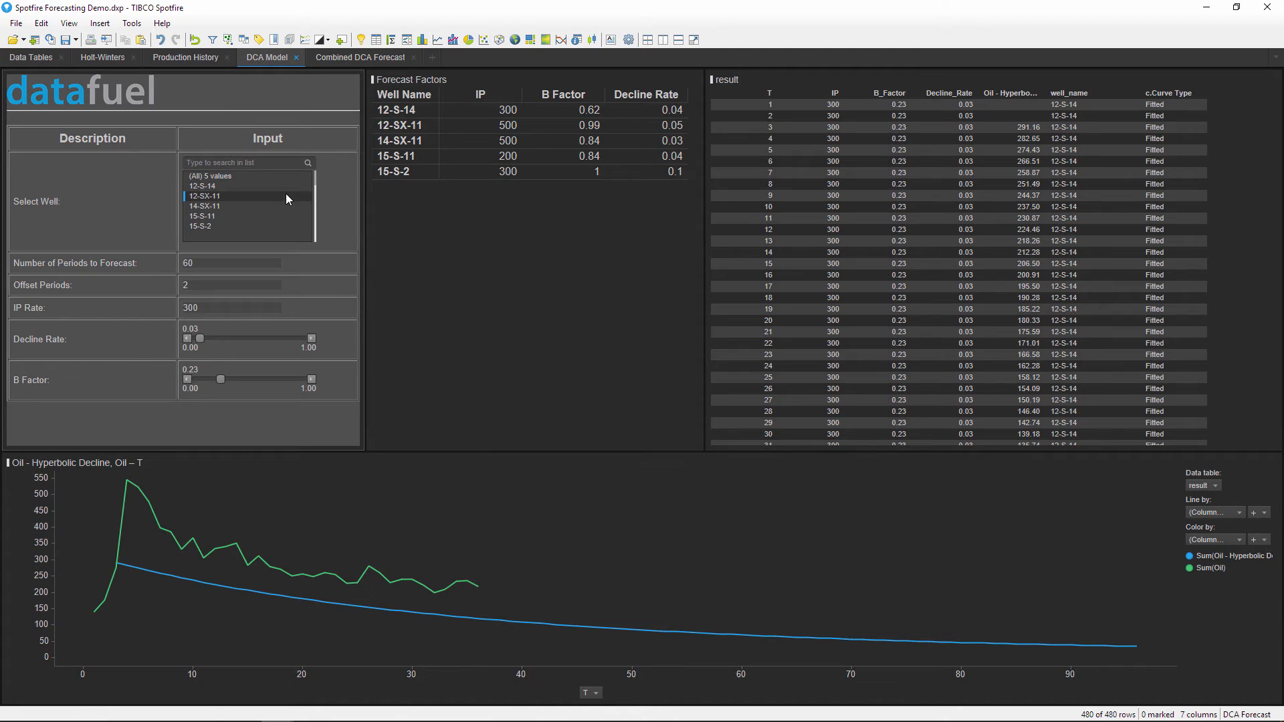
pyautogui.click(203, 195)
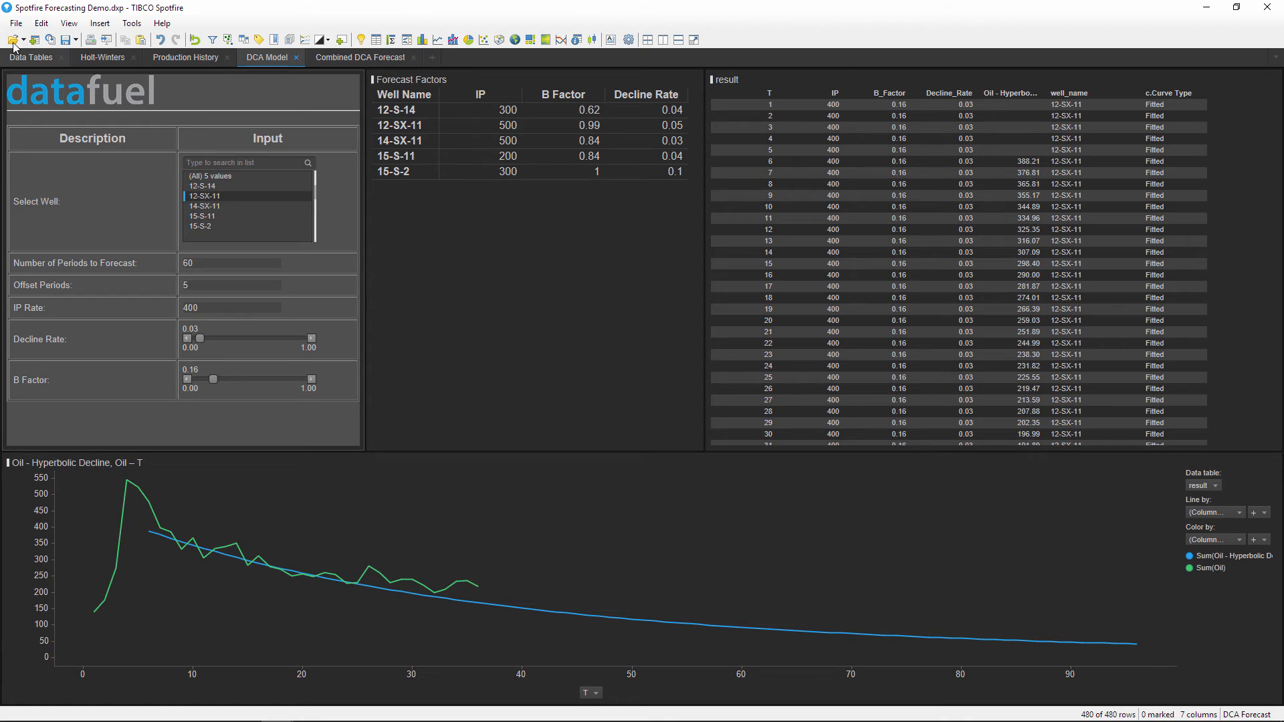
# Export the result table data to 12-SX-11.txt, replacing the existing file.
pyautogui.click(14, 23)
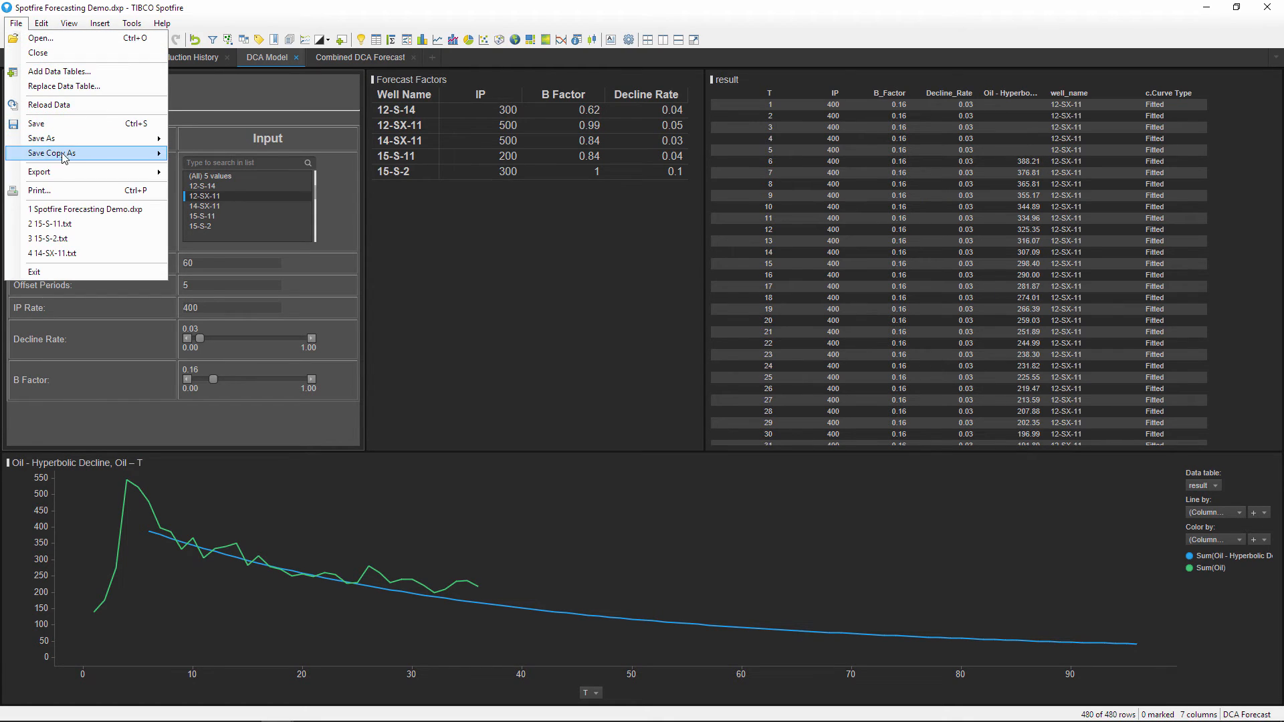
pyautogui.click(39, 173)
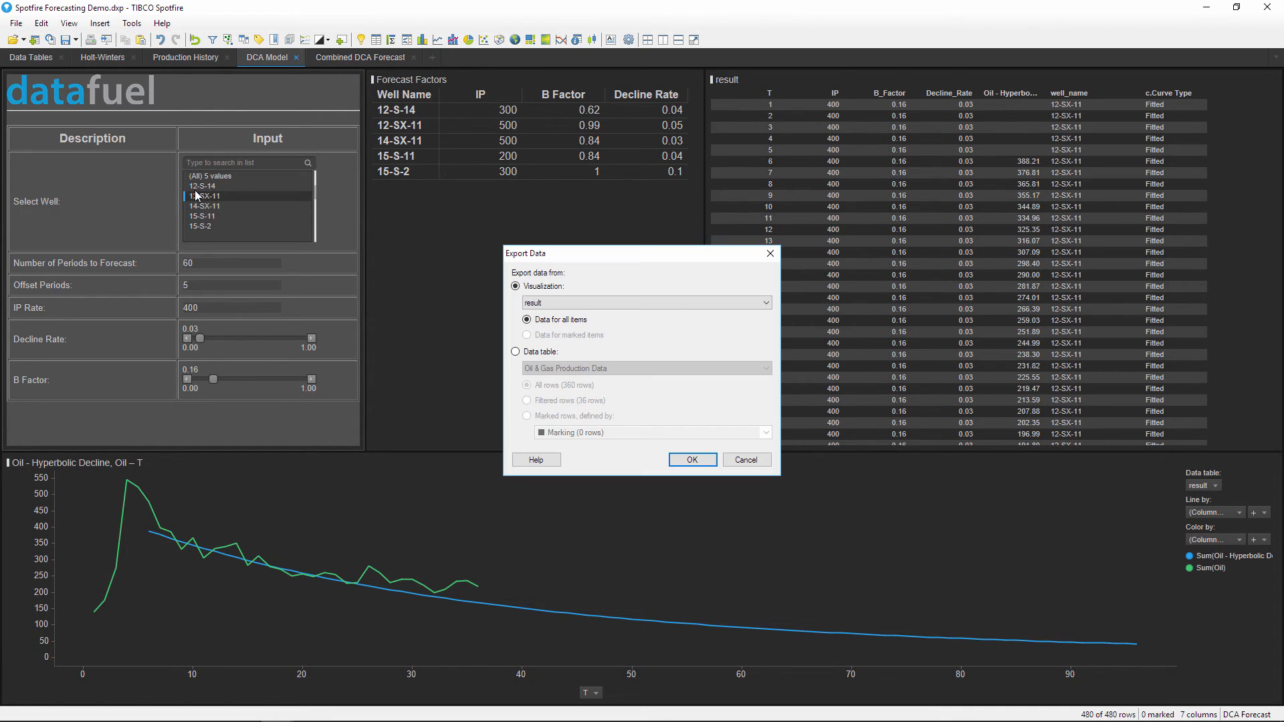
pyautogui.moveTo(690, 459)
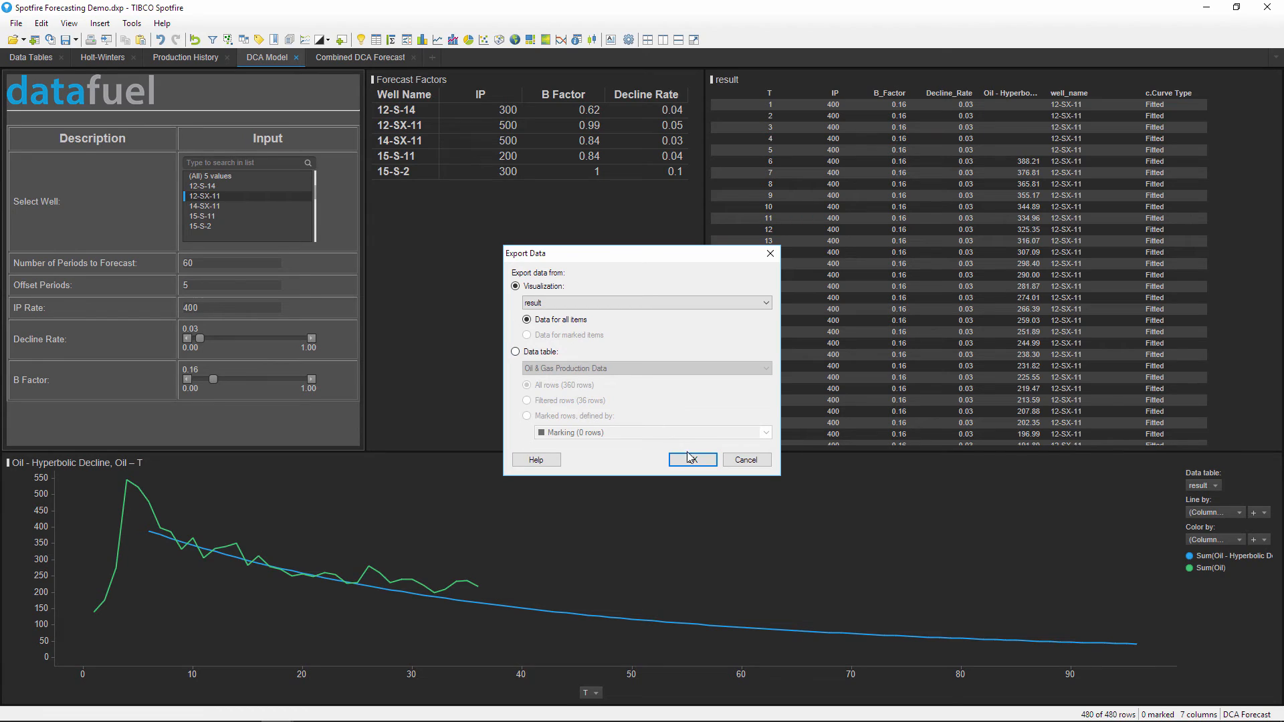
pyautogui.click(692, 459)
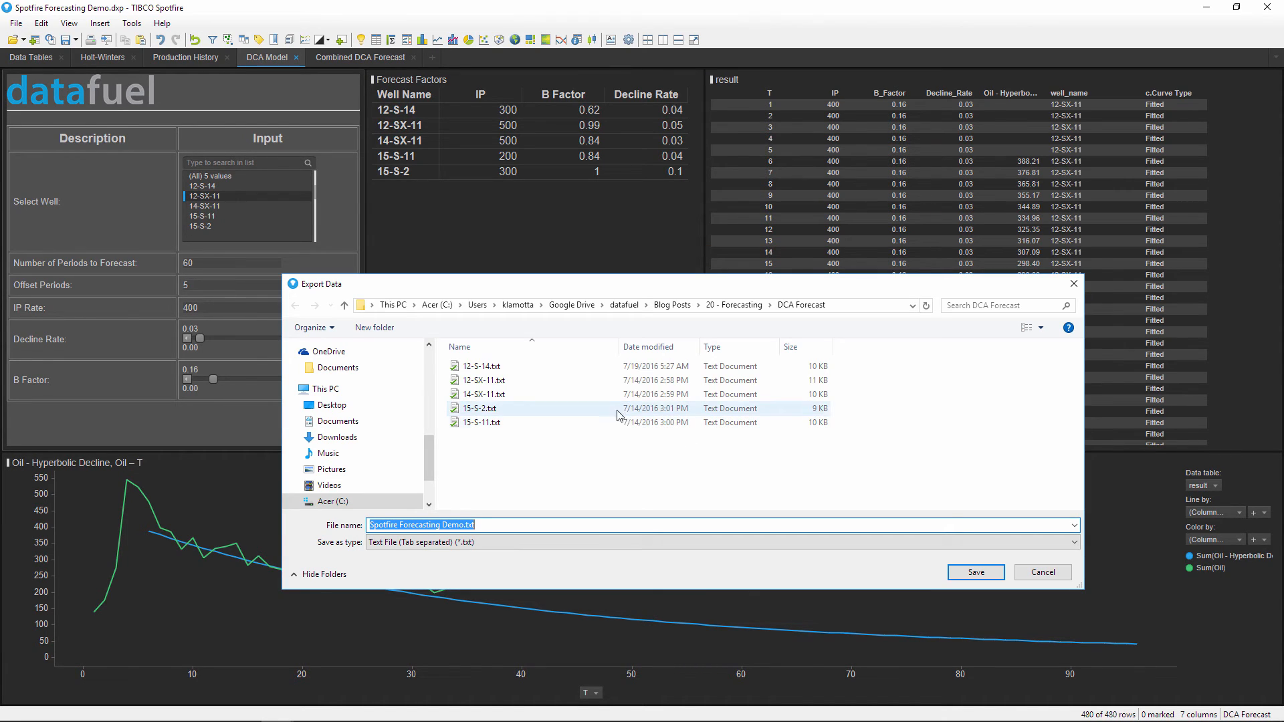
pyautogui.click(484, 380)
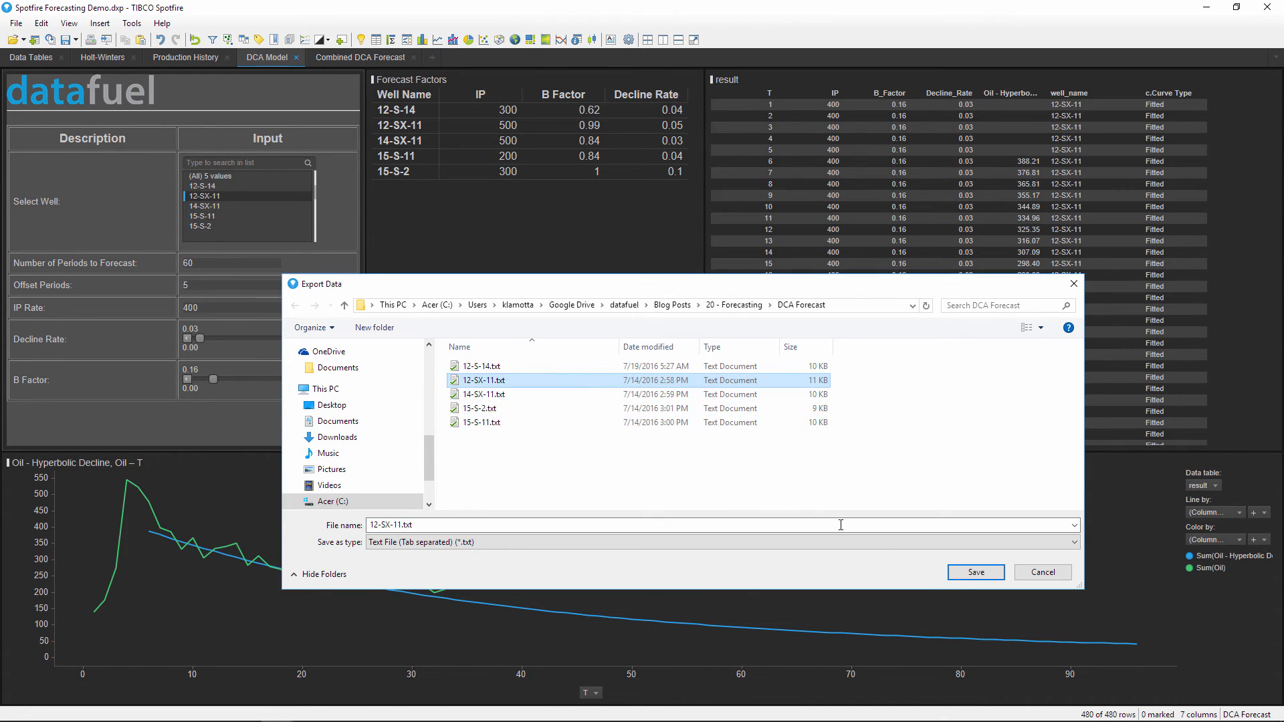
pyautogui.click(974, 571)
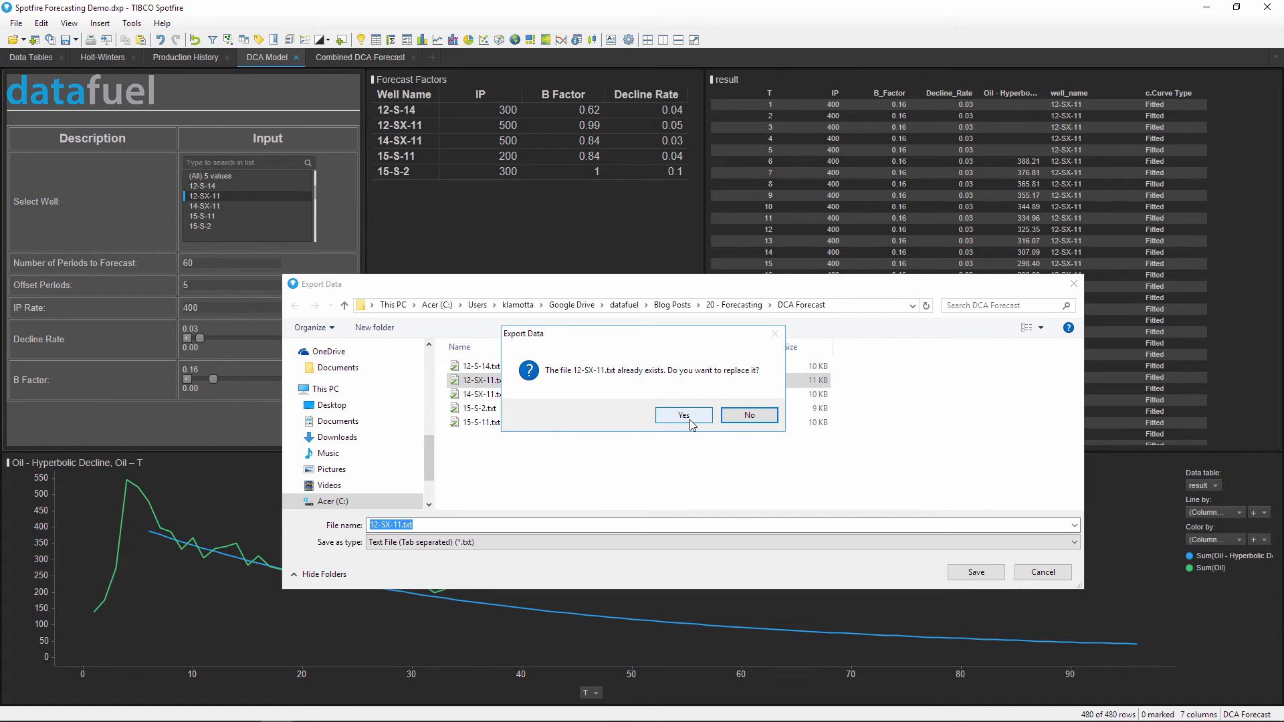
pyautogui.click(683, 415)
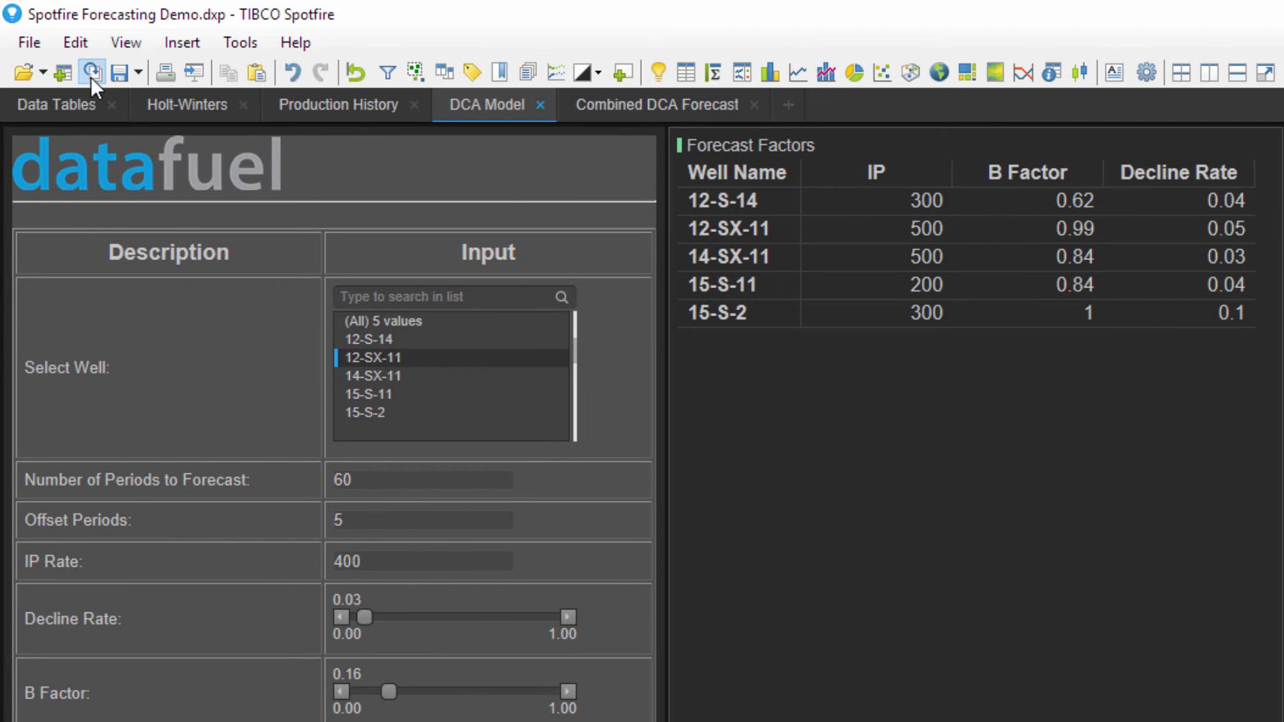
# Reload the data to pick up both exports and show the Combined DCA Forecast sheet.
pyautogui.click(90, 72)
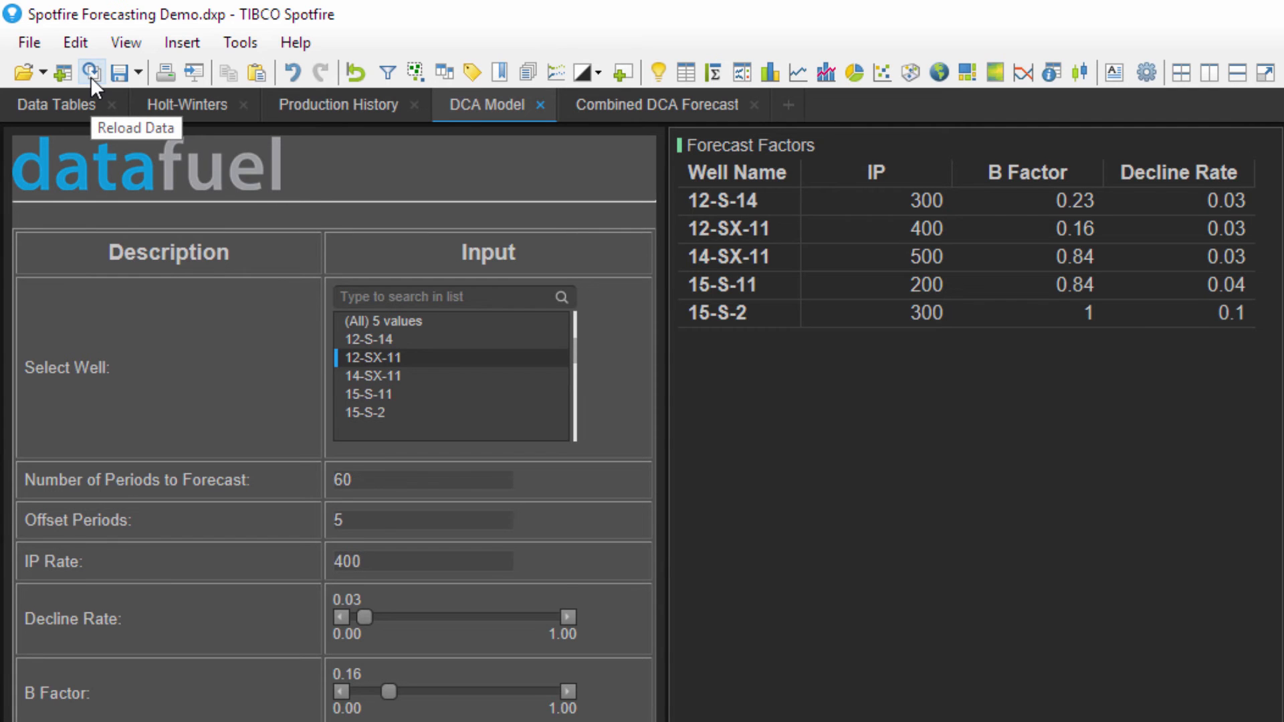
pyautogui.click(90, 72)
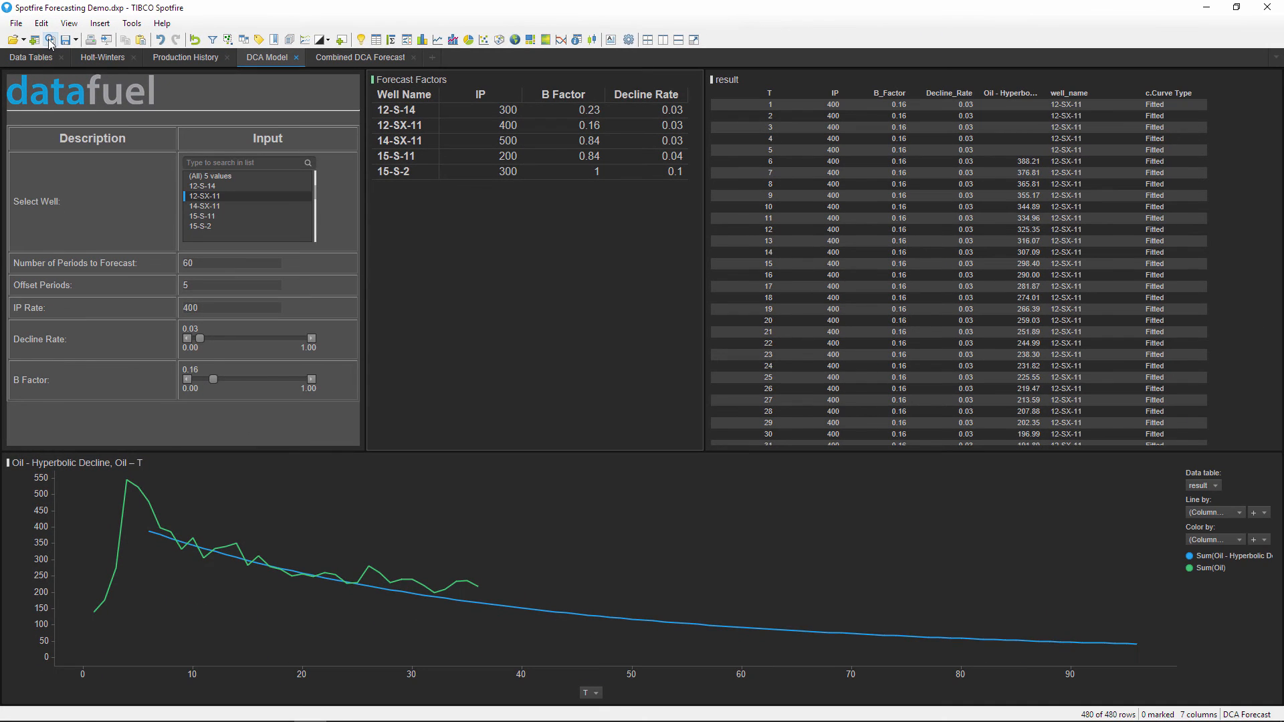
pyautogui.moveTo(359, 57)
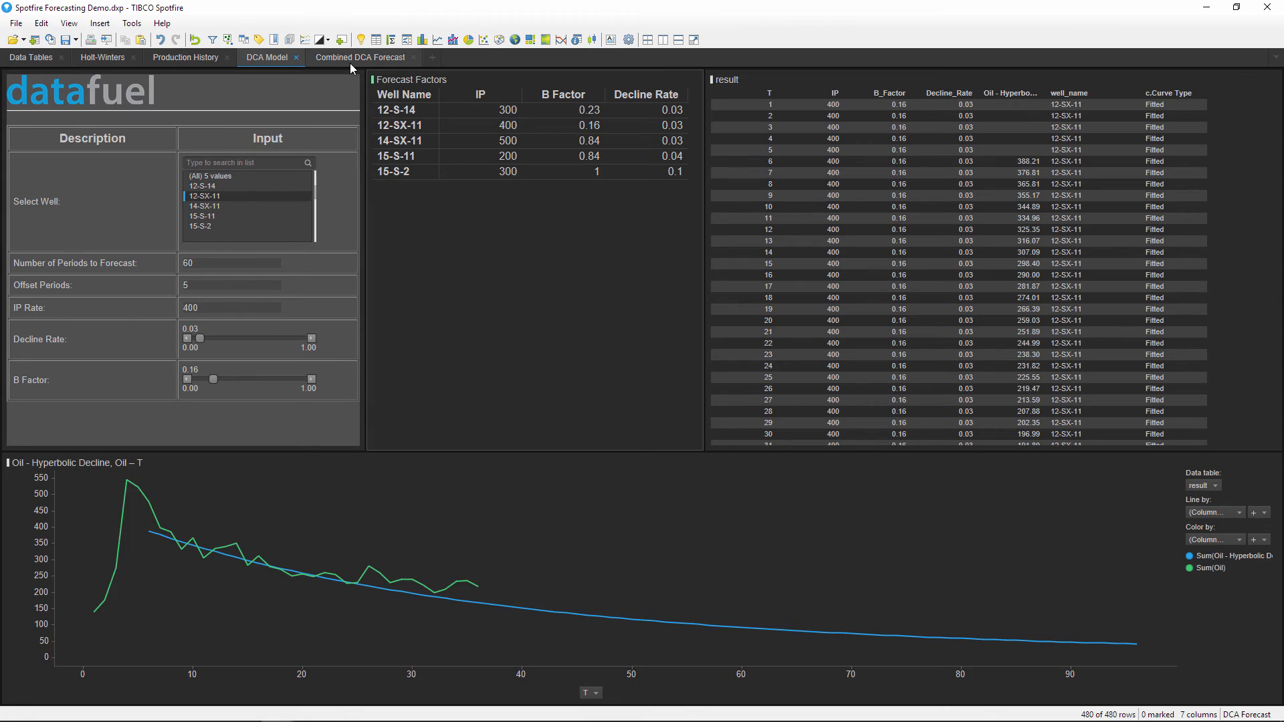
pyautogui.click(360, 57)
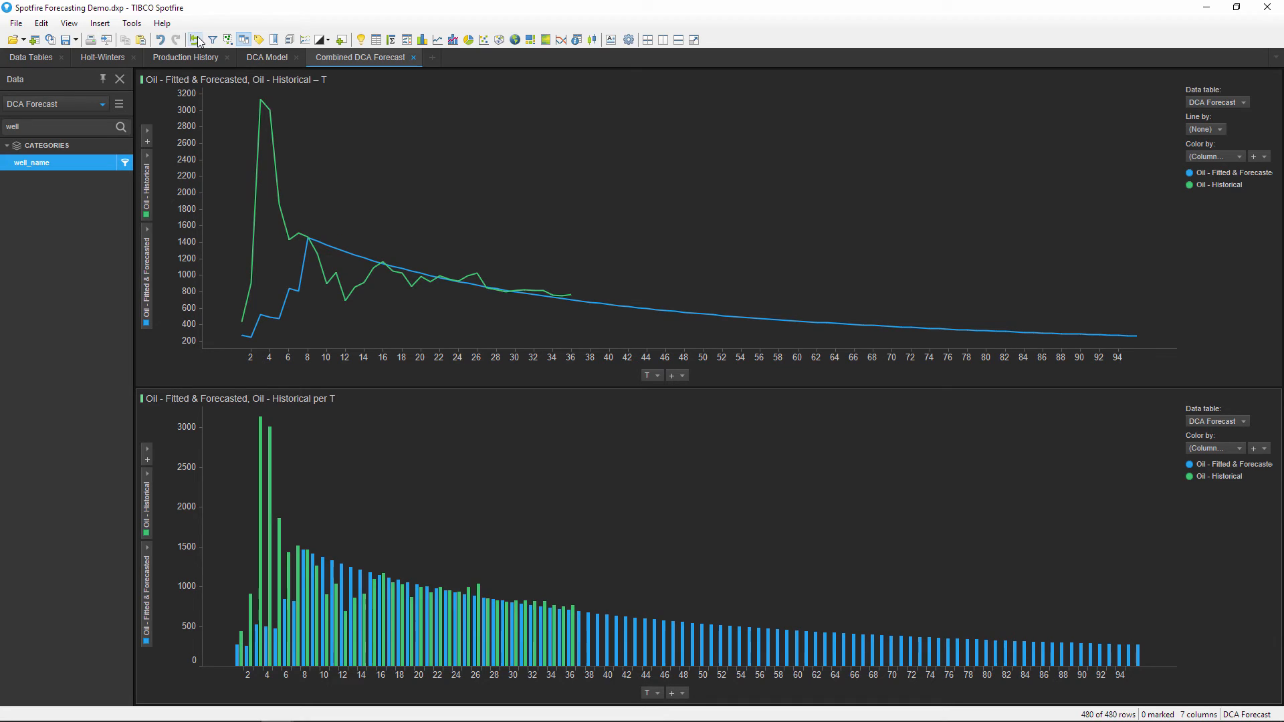
pyautogui.moveTo(185, 52)
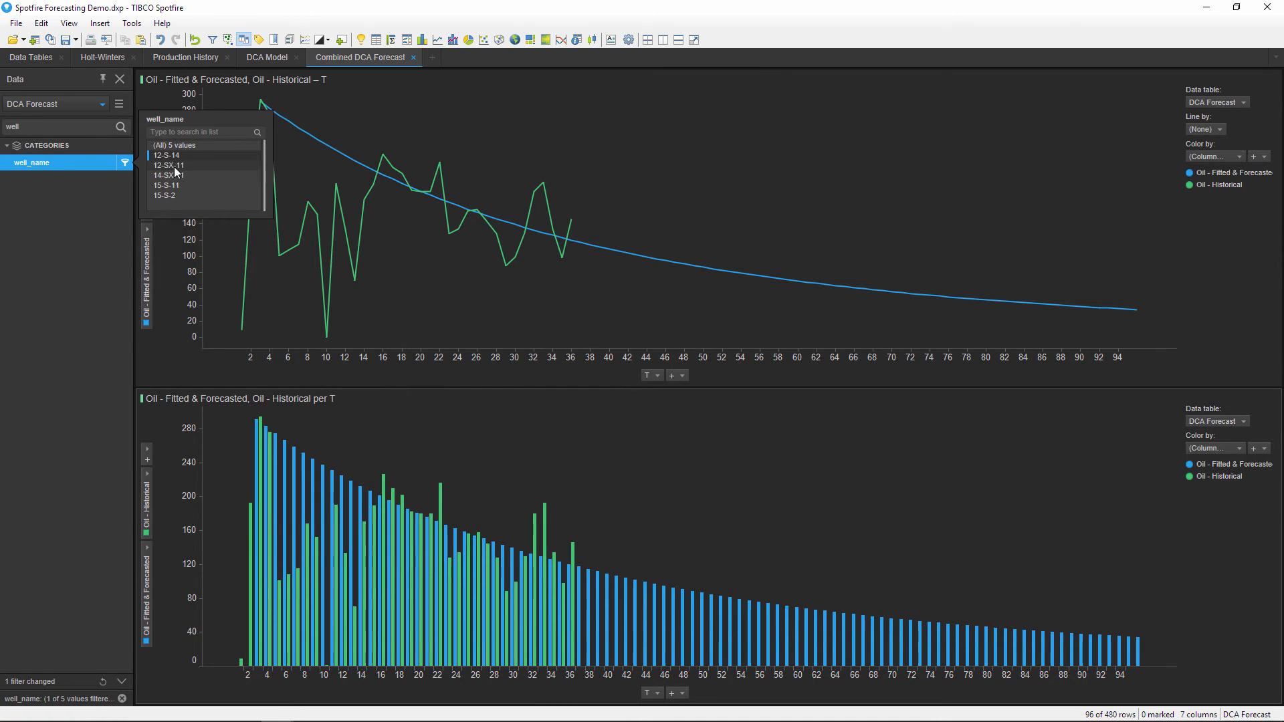
pyautogui.moveTo(172, 170)
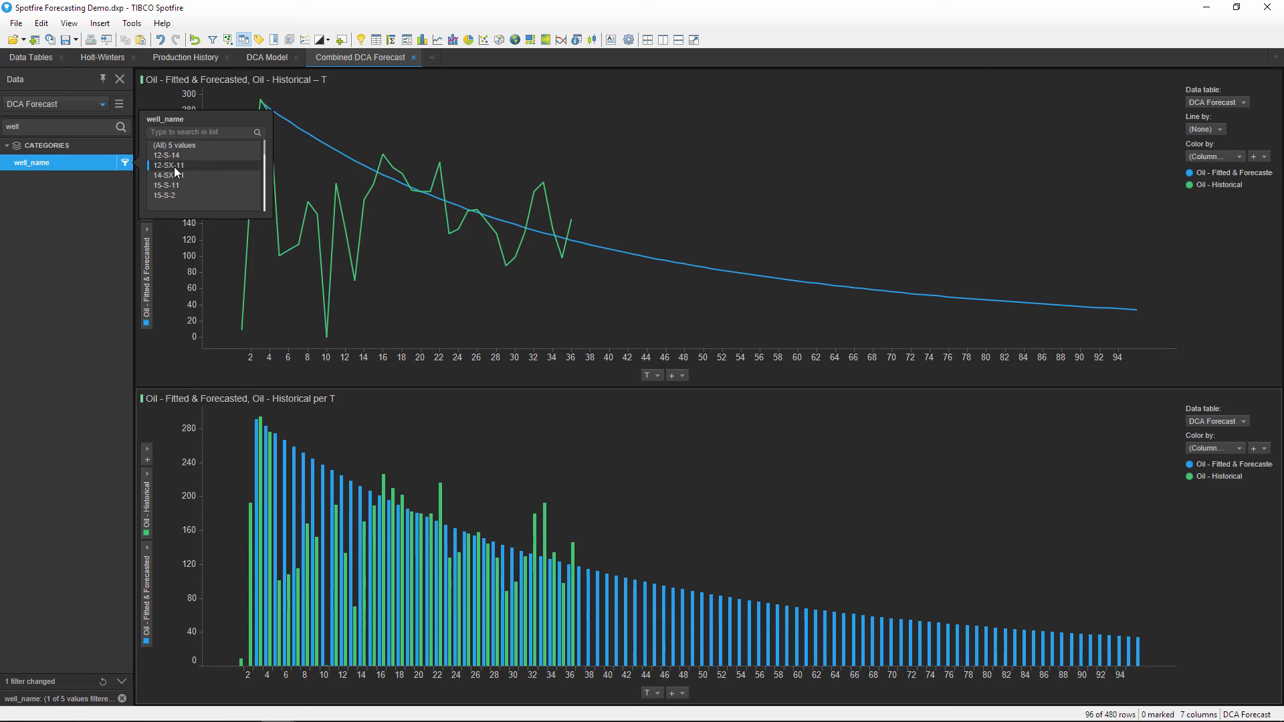
# Filter well_name through 12-SX-11, 14-SX-11, 15-S-11 and 15-S-2, then restore all five wells.
pyautogui.click(168, 166)
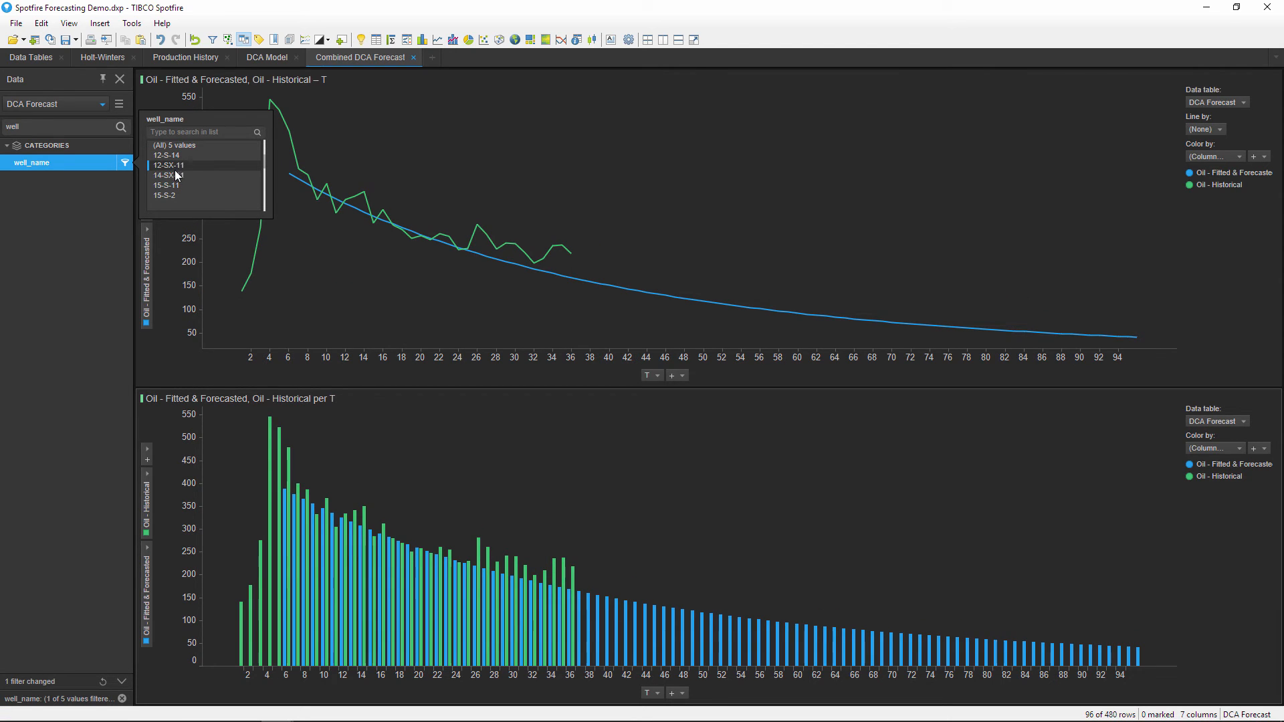
pyautogui.click(167, 175)
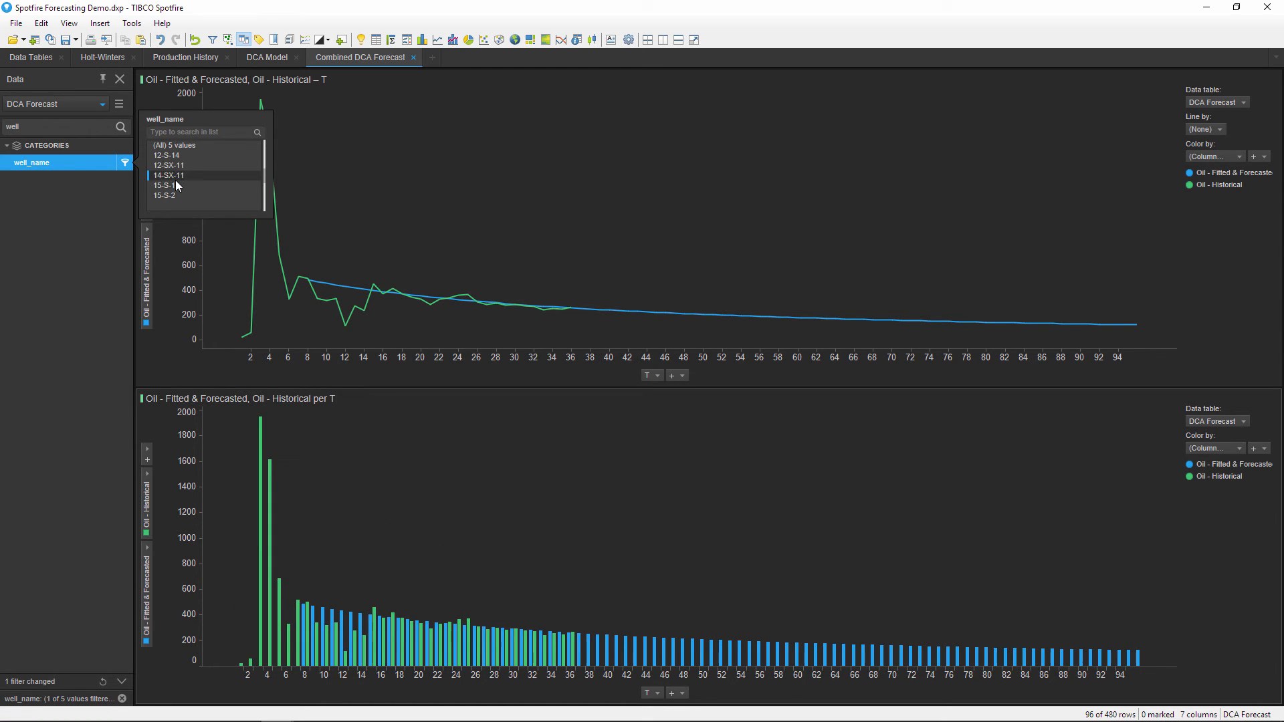
pyautogui.click(168, 185)
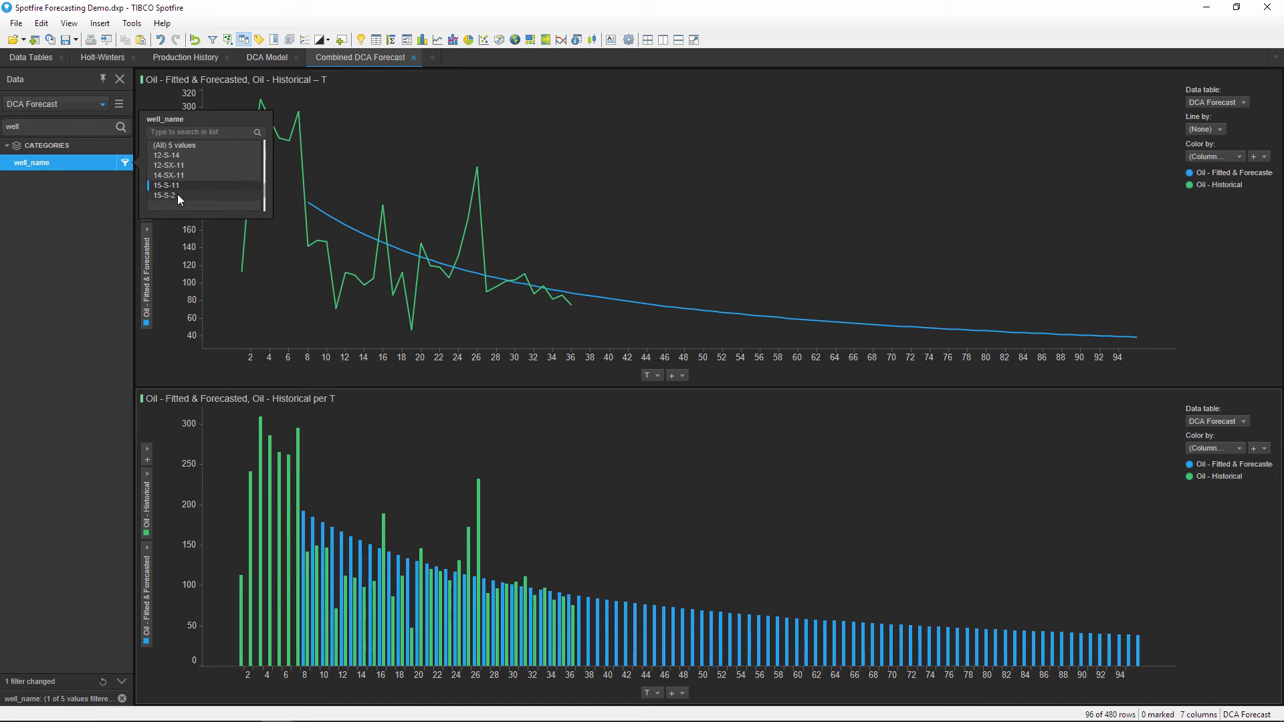
pyautogui.click(165, 196)
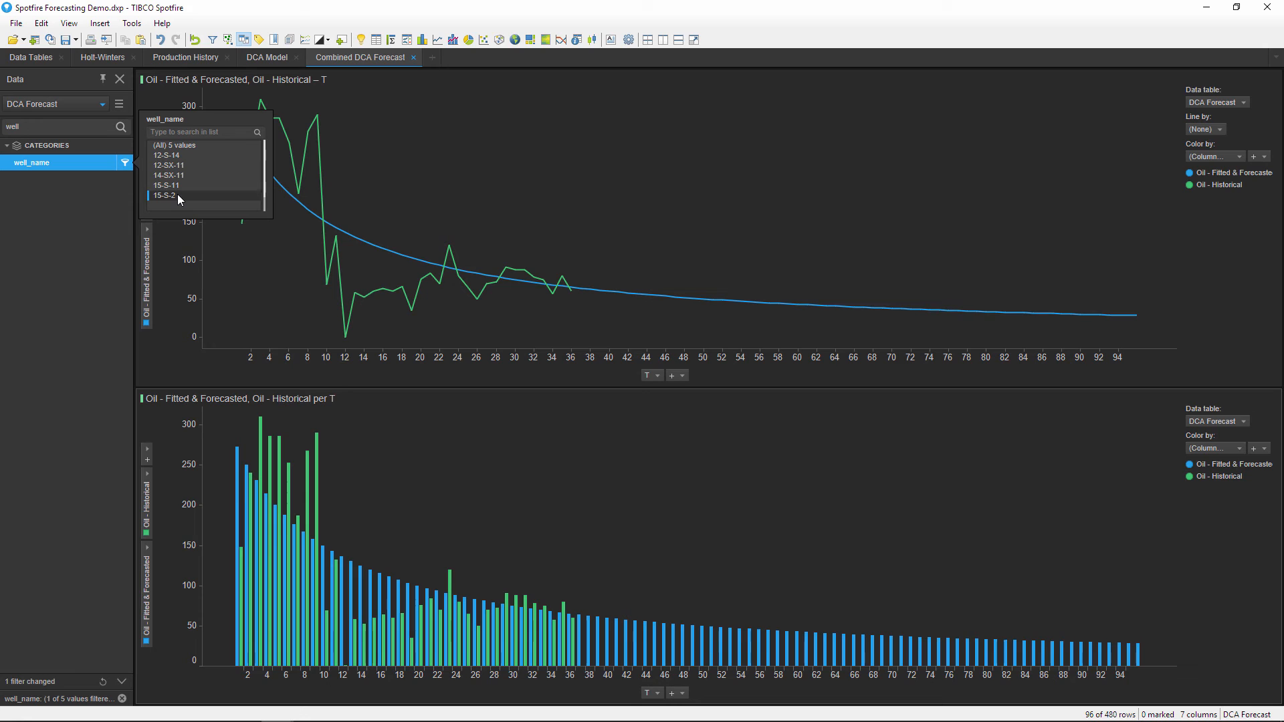
pyautogui.moveTo(187, 160)
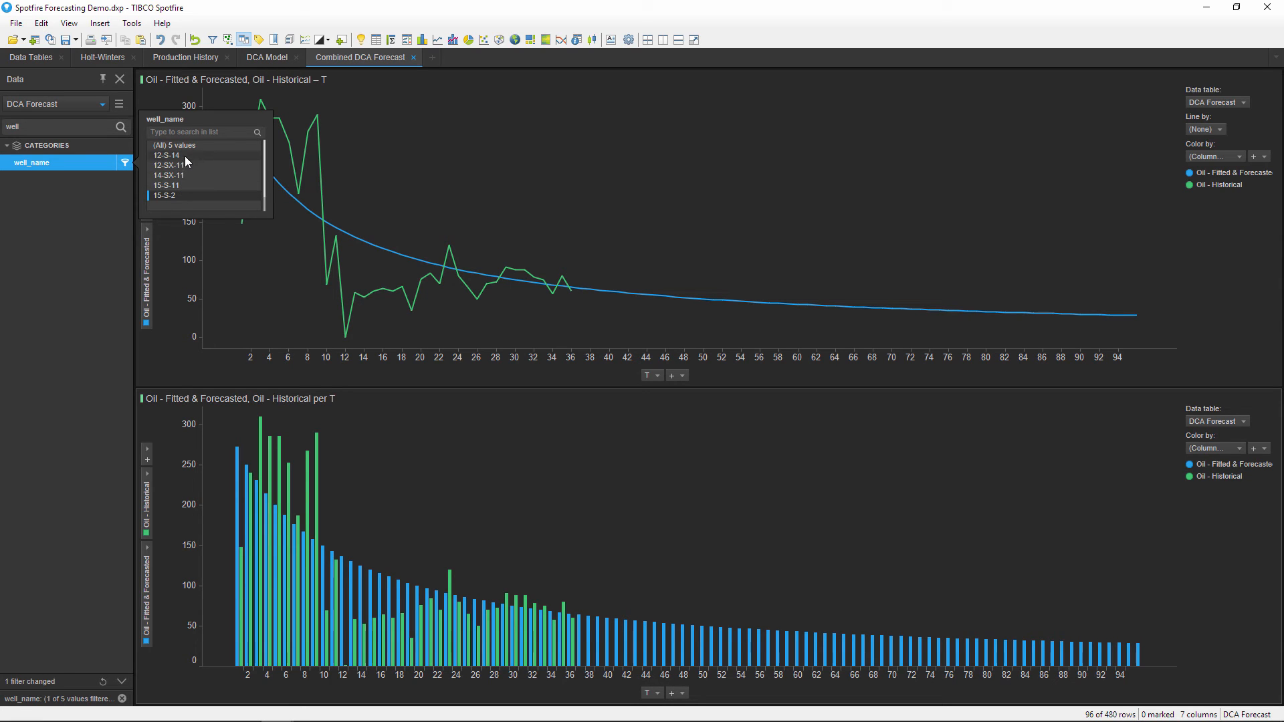
pyautogui.click(174, 144)
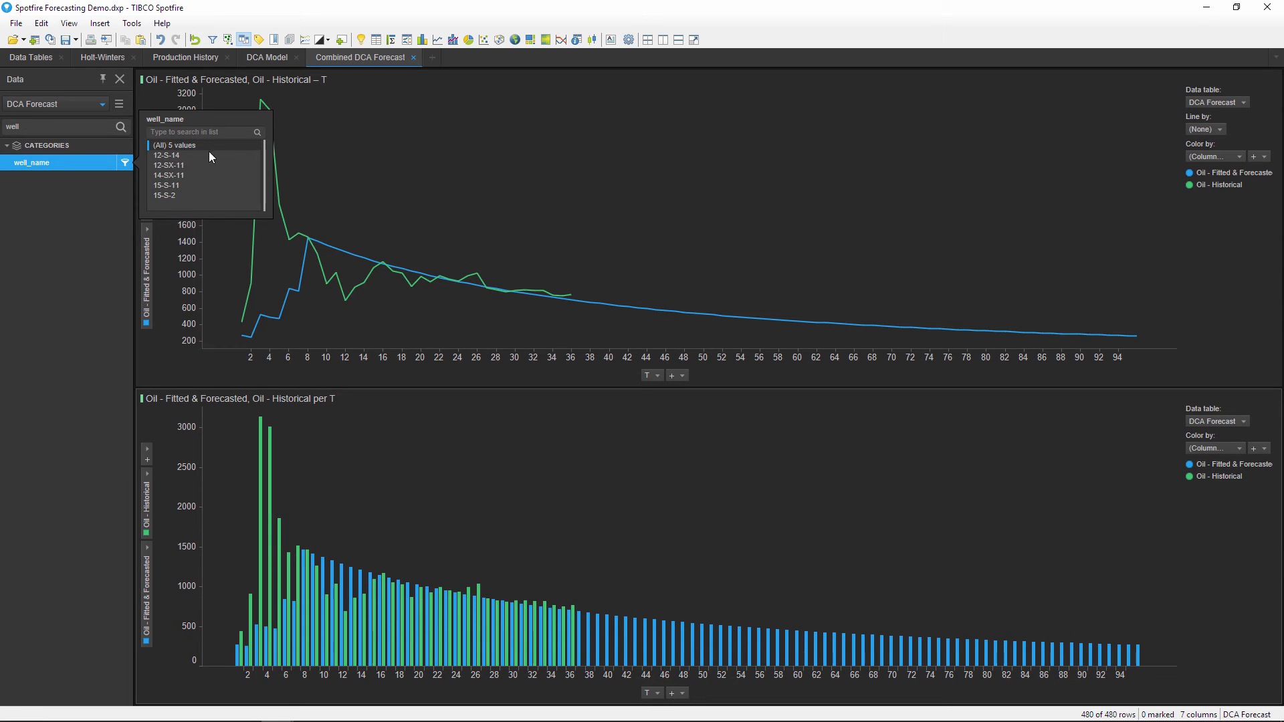